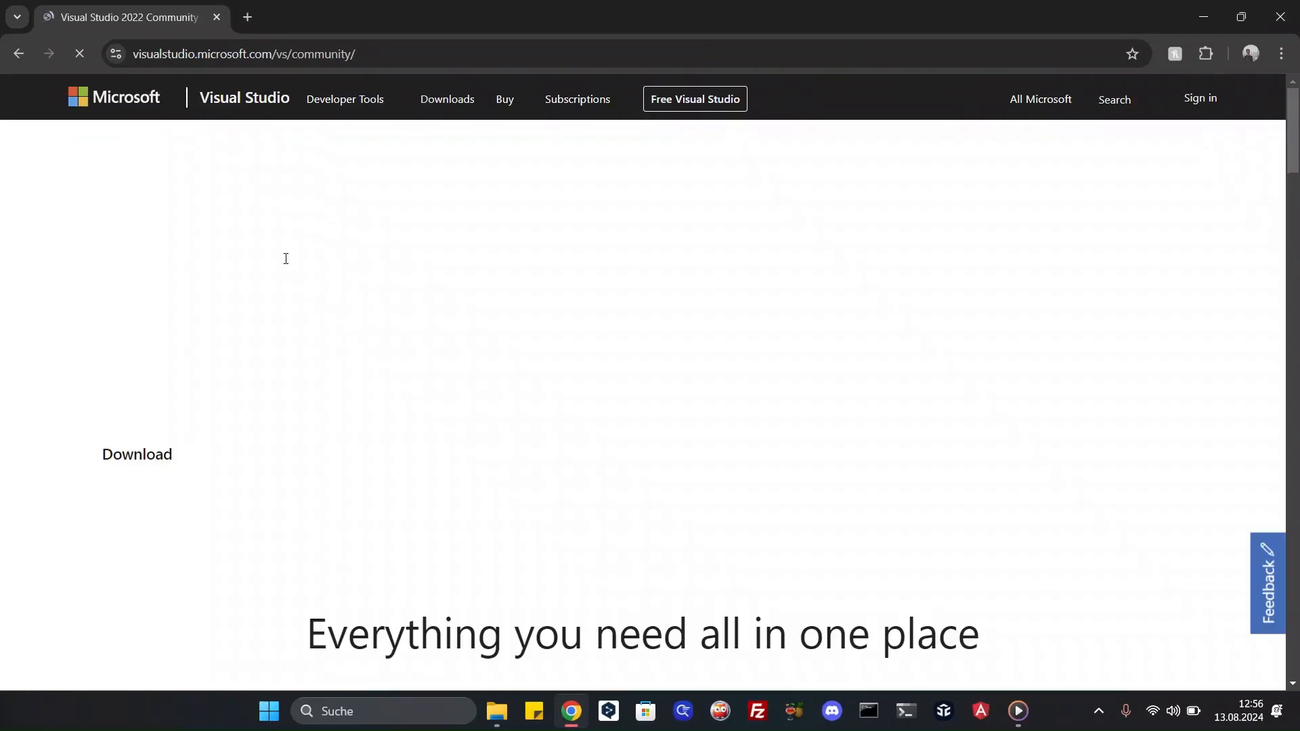
# - Start the Visual Studio Community download from its product page, reaching the thank-you page
pyautogui.scroll(-3)
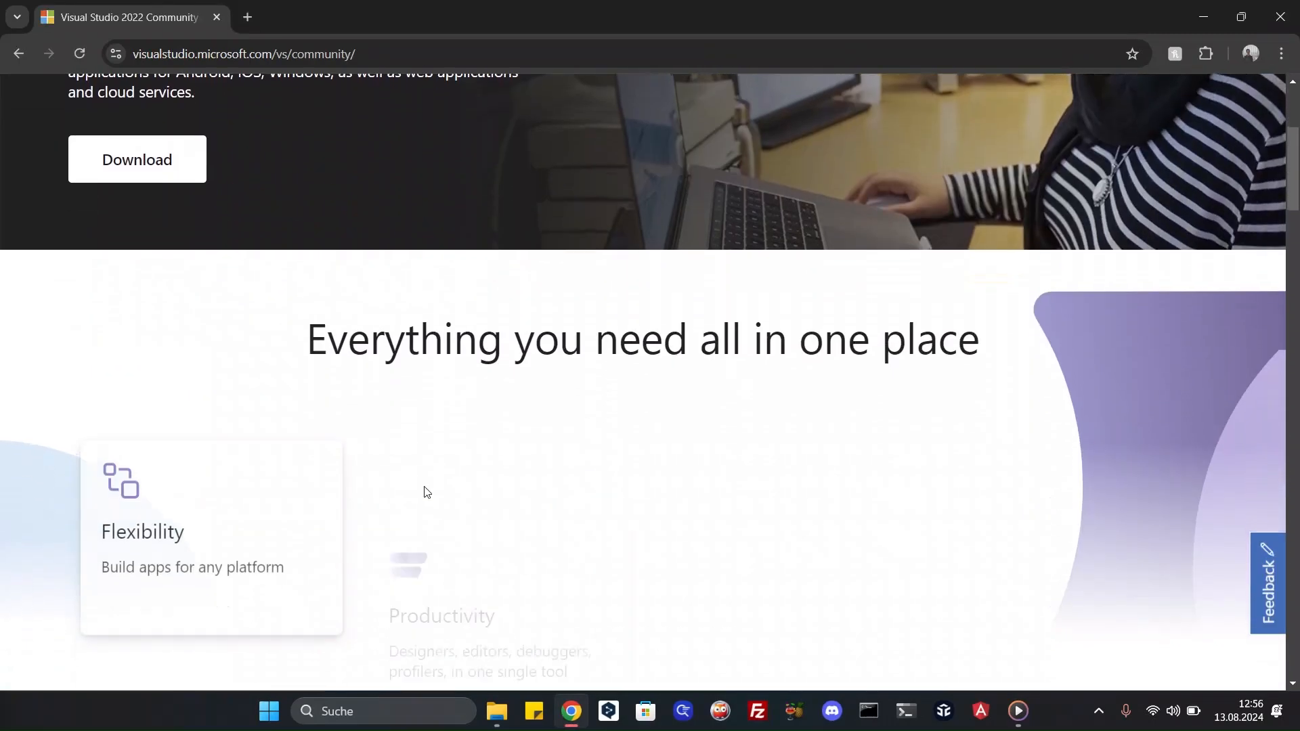
pyautogui.scroll(3)
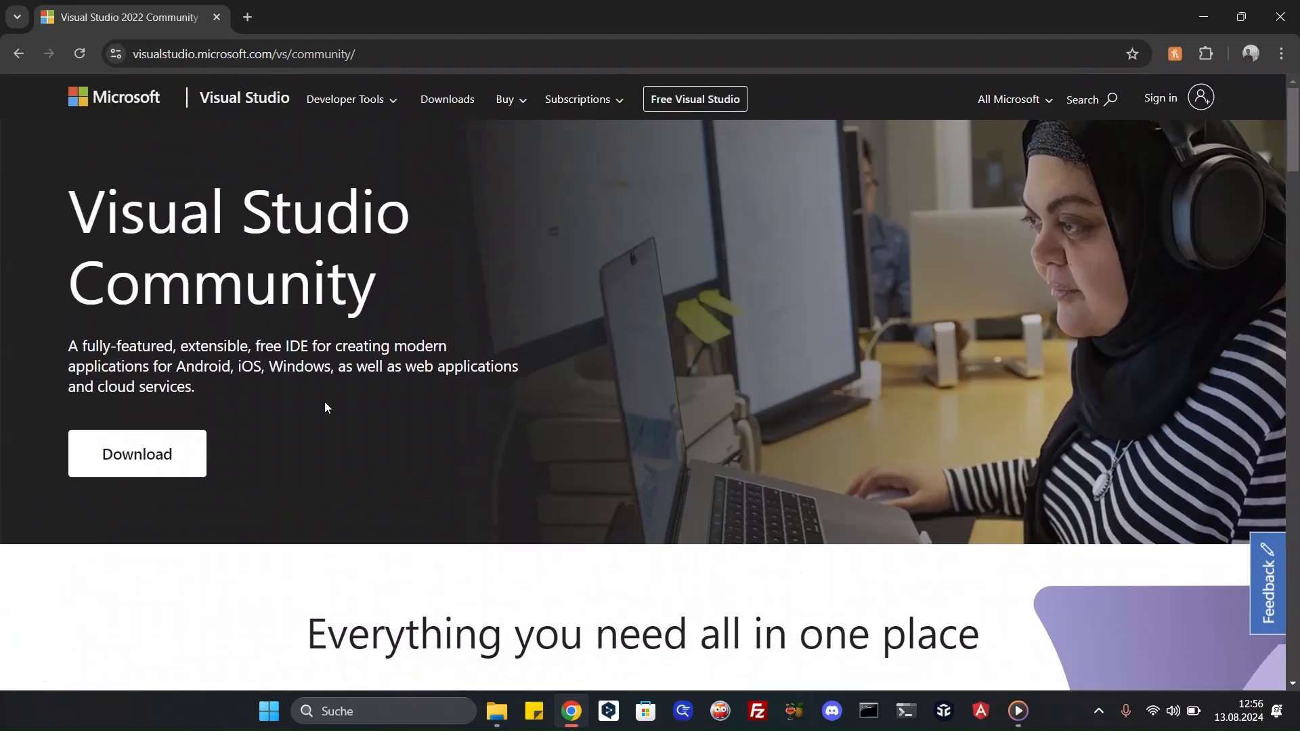
pyautogui.click(142, 449)
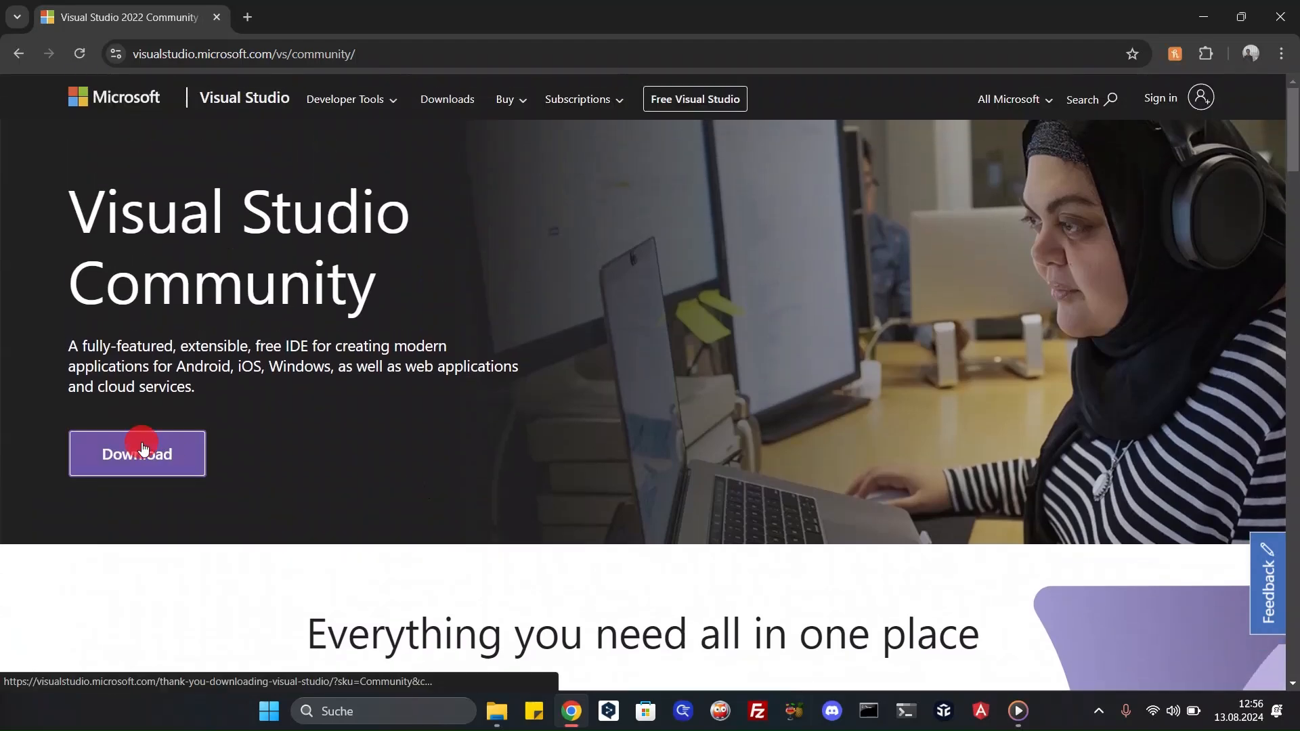
pyautogui.click(136, 454)
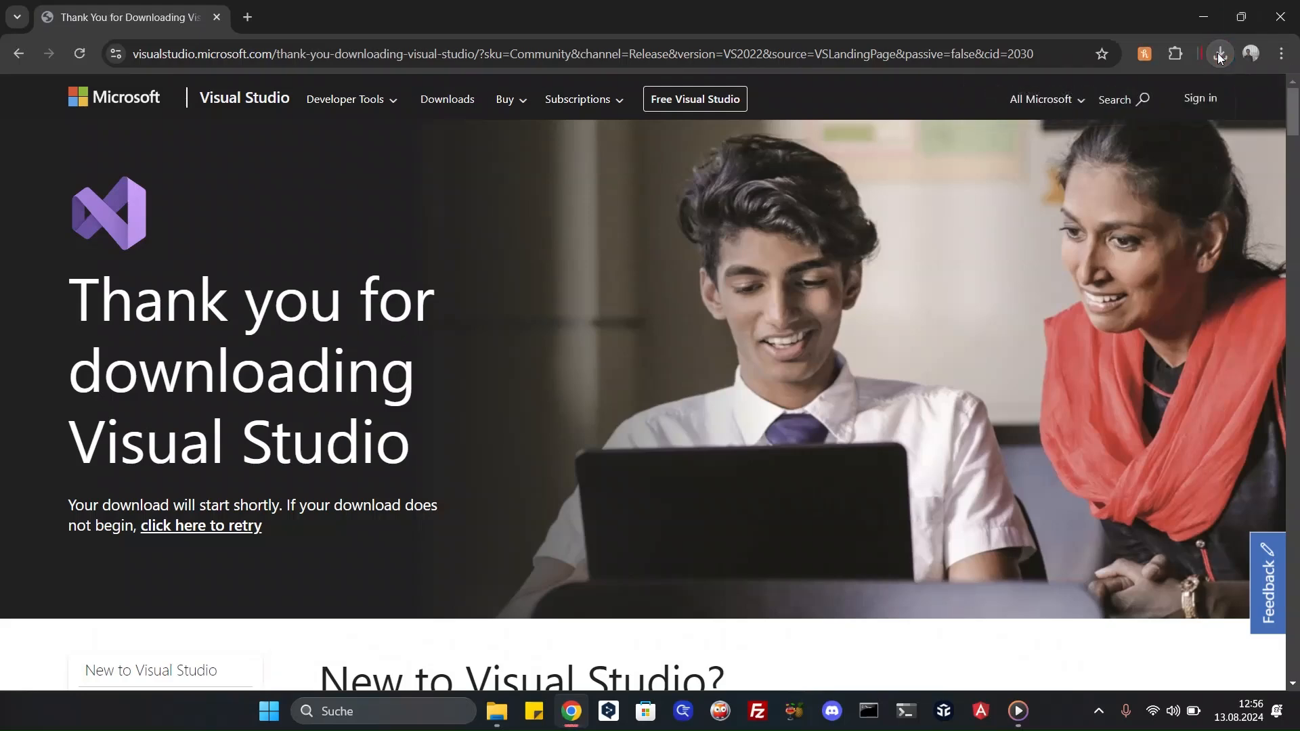
# - Launch the downloaded setup from Chrome's downloads and accept its terms with Fortfahren
pyautogui.click(1219, 54)
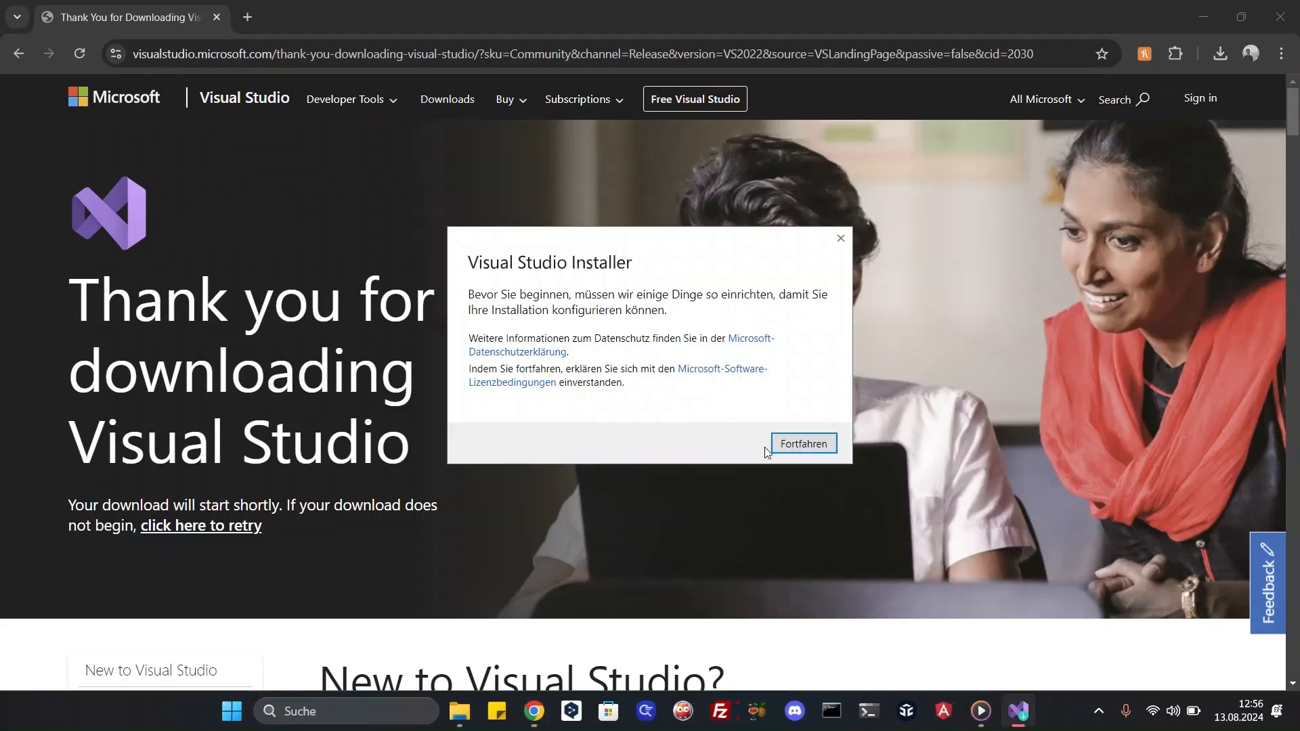
pyautogui.click(804, 443)
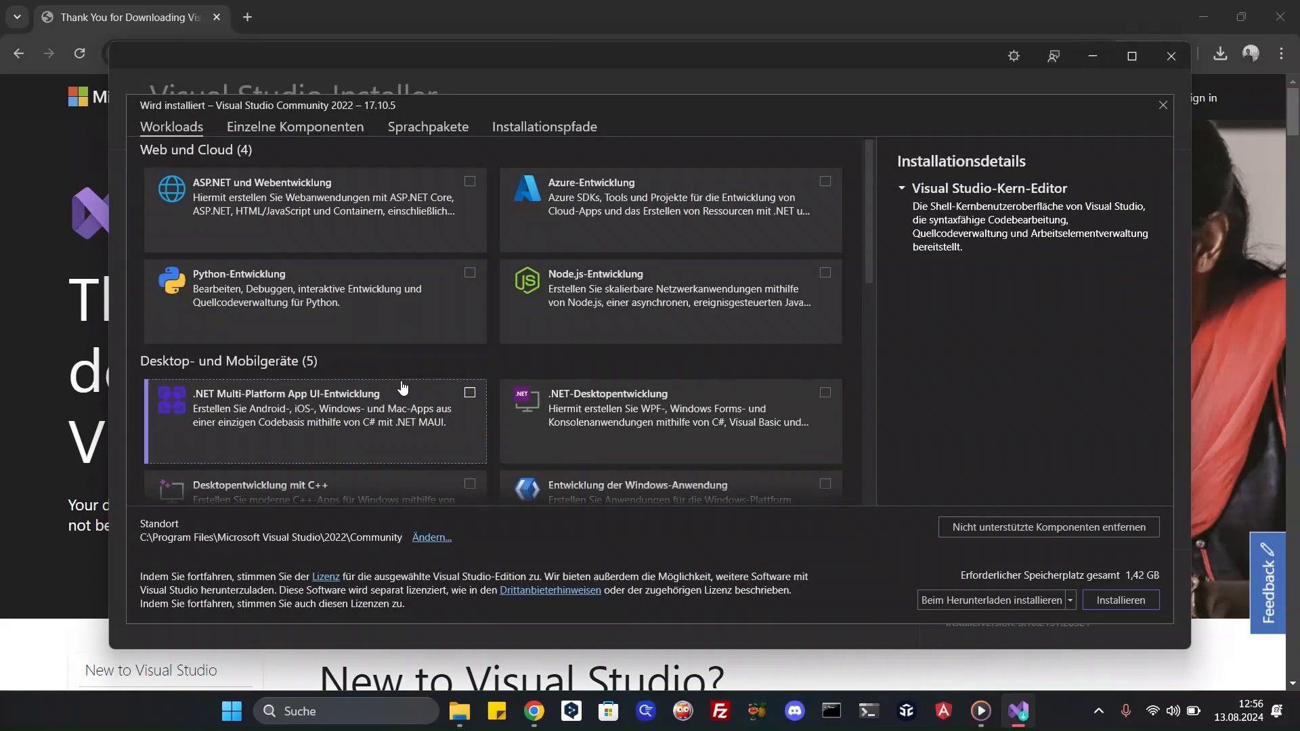
# - Tick the .NET-Desktopentwicklung workload and start installing with Installieren
pyautogui.scroll(-3)
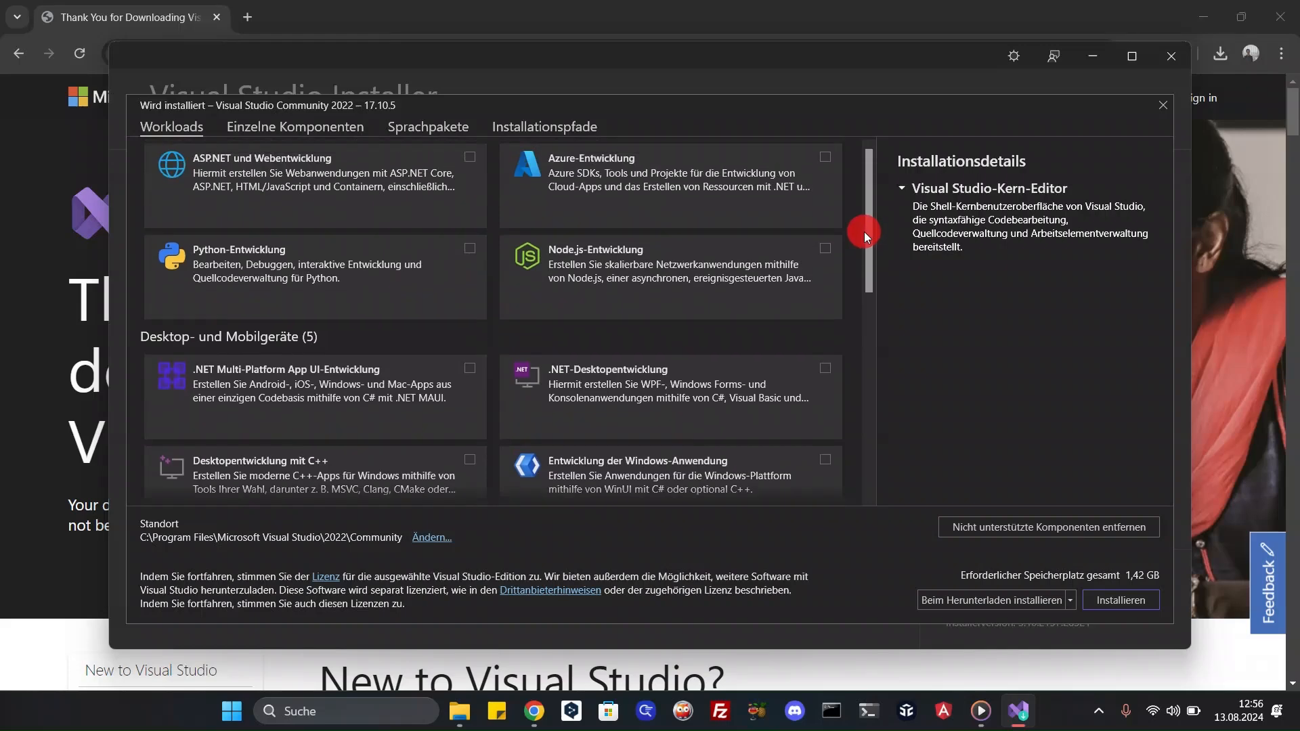
pyautogui.scroll(-3)
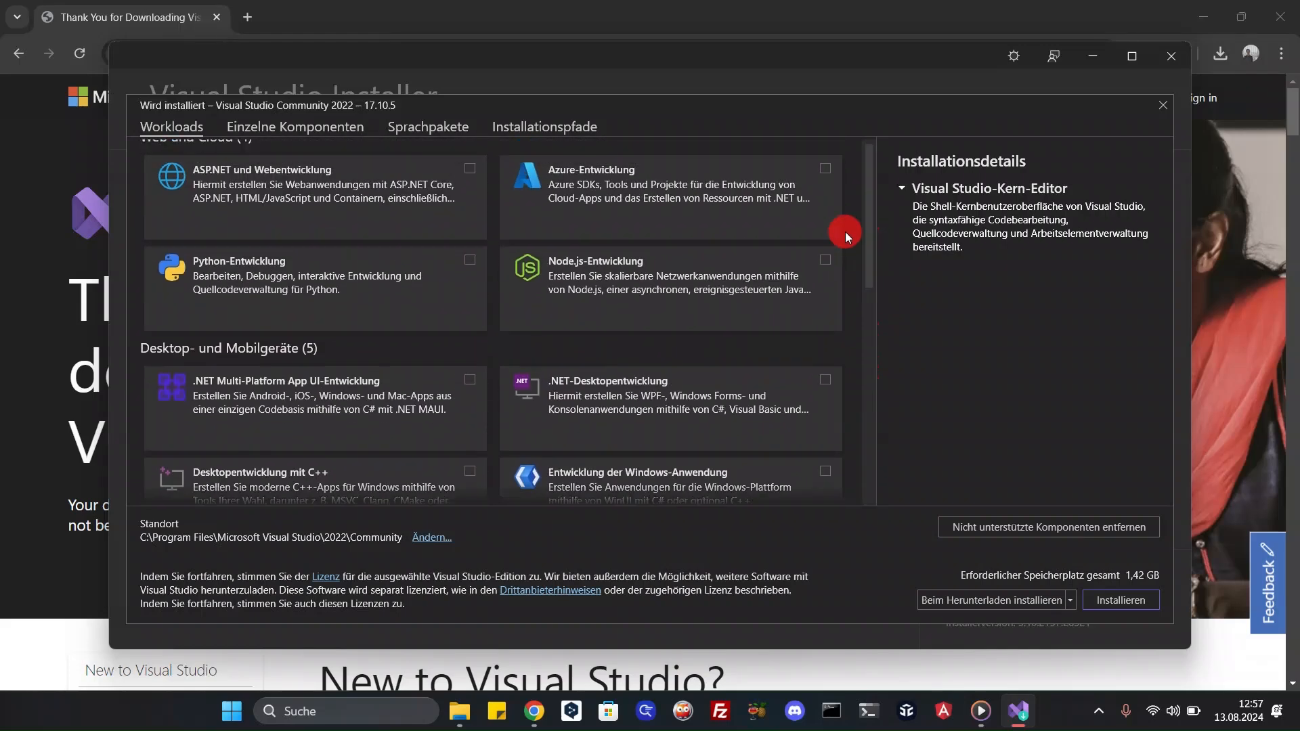
pyautogui.click(824, 380)
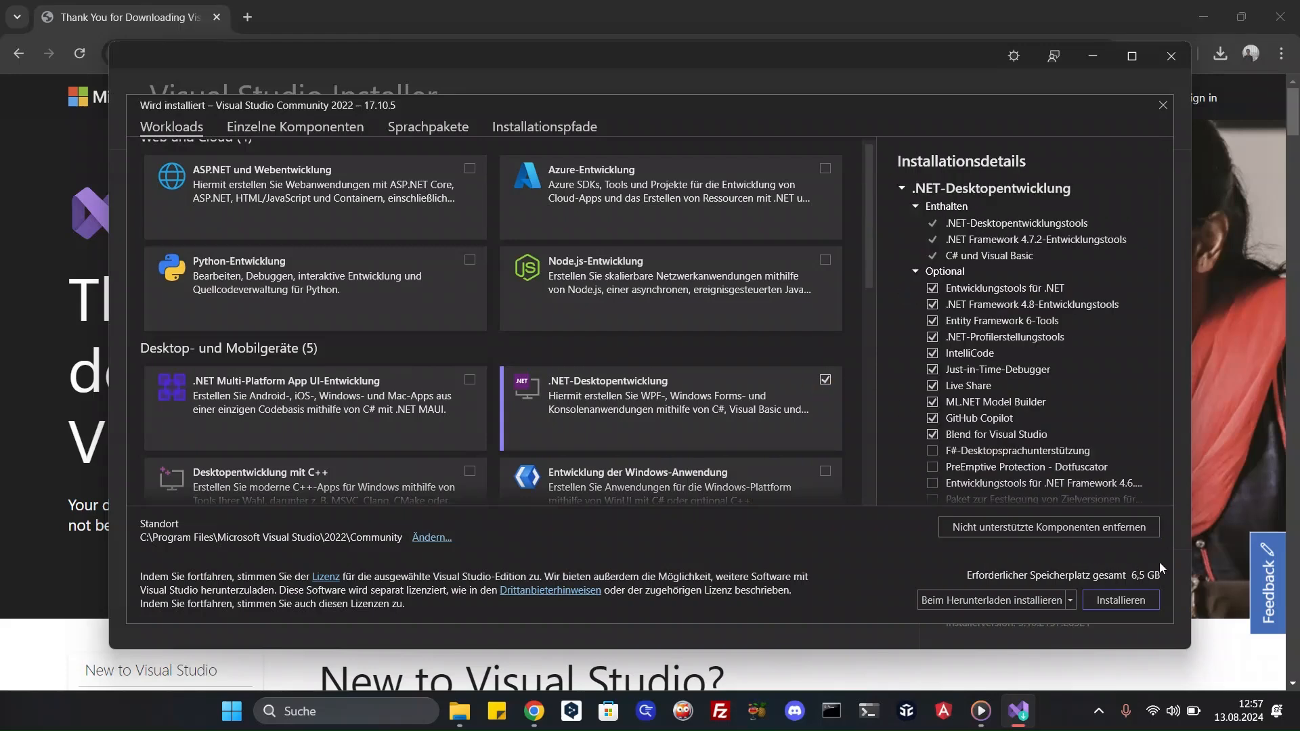
pyautogui.moveTo(1137, 583)
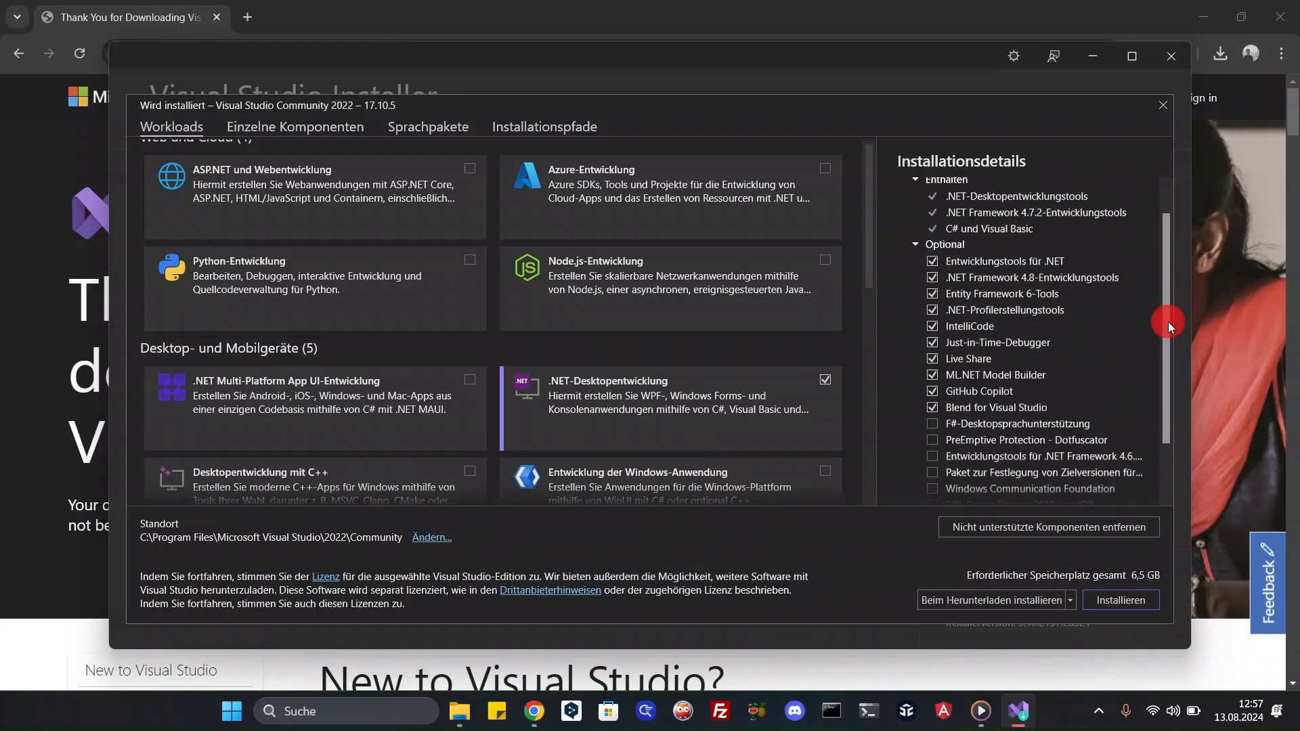
pyautogui.scroll(-3)
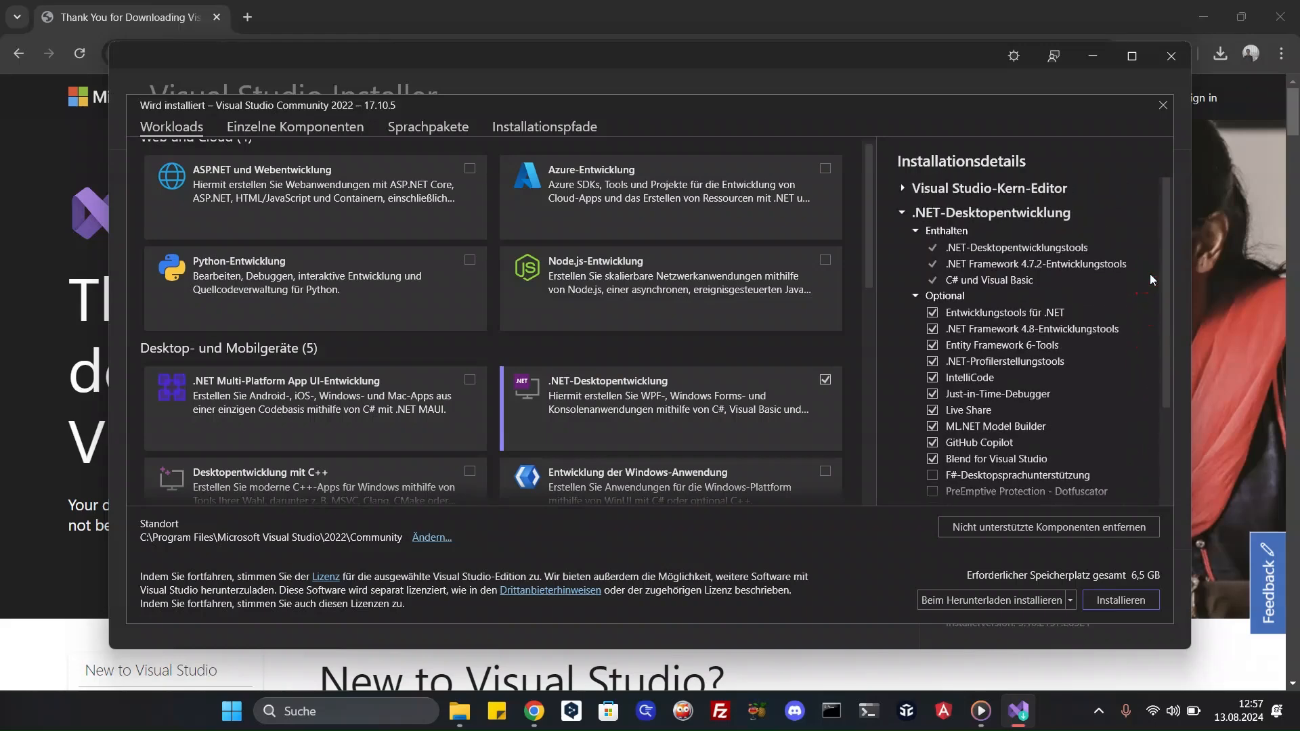
pyautogui.click(1106, 600)
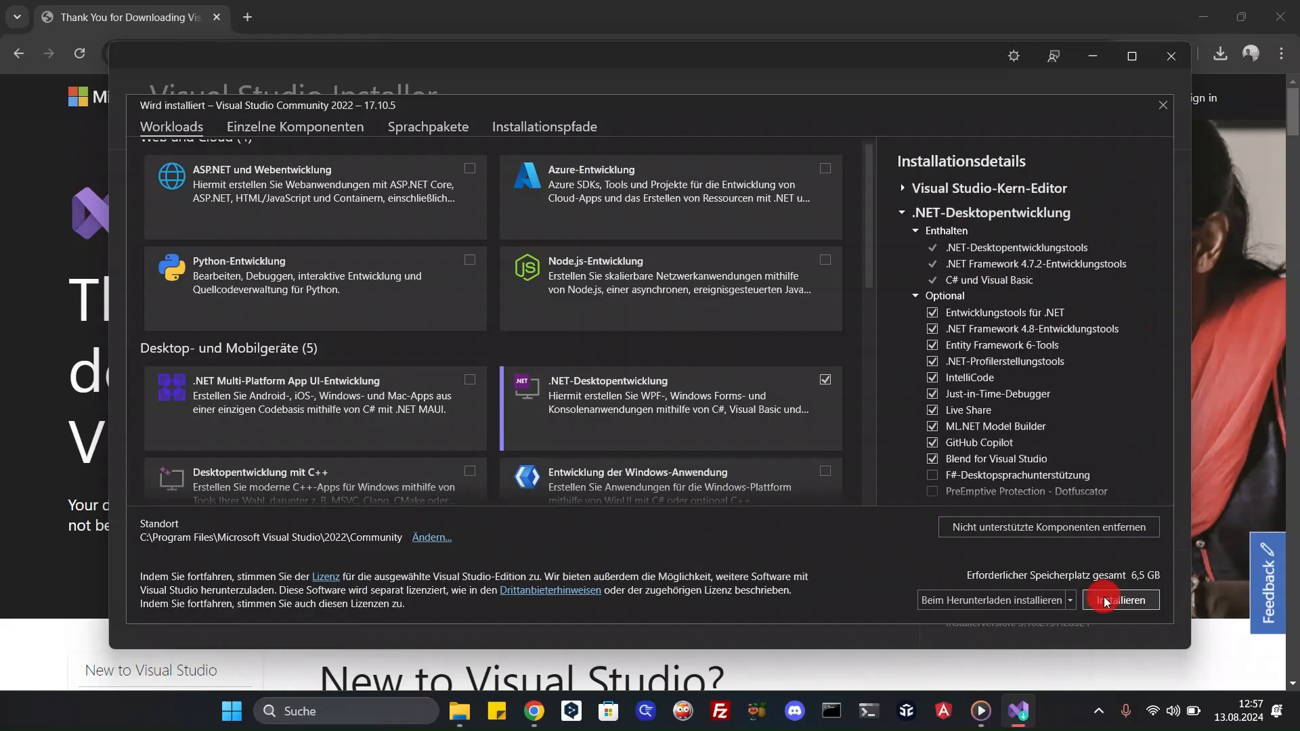
pyautogui.click(1120, 600)
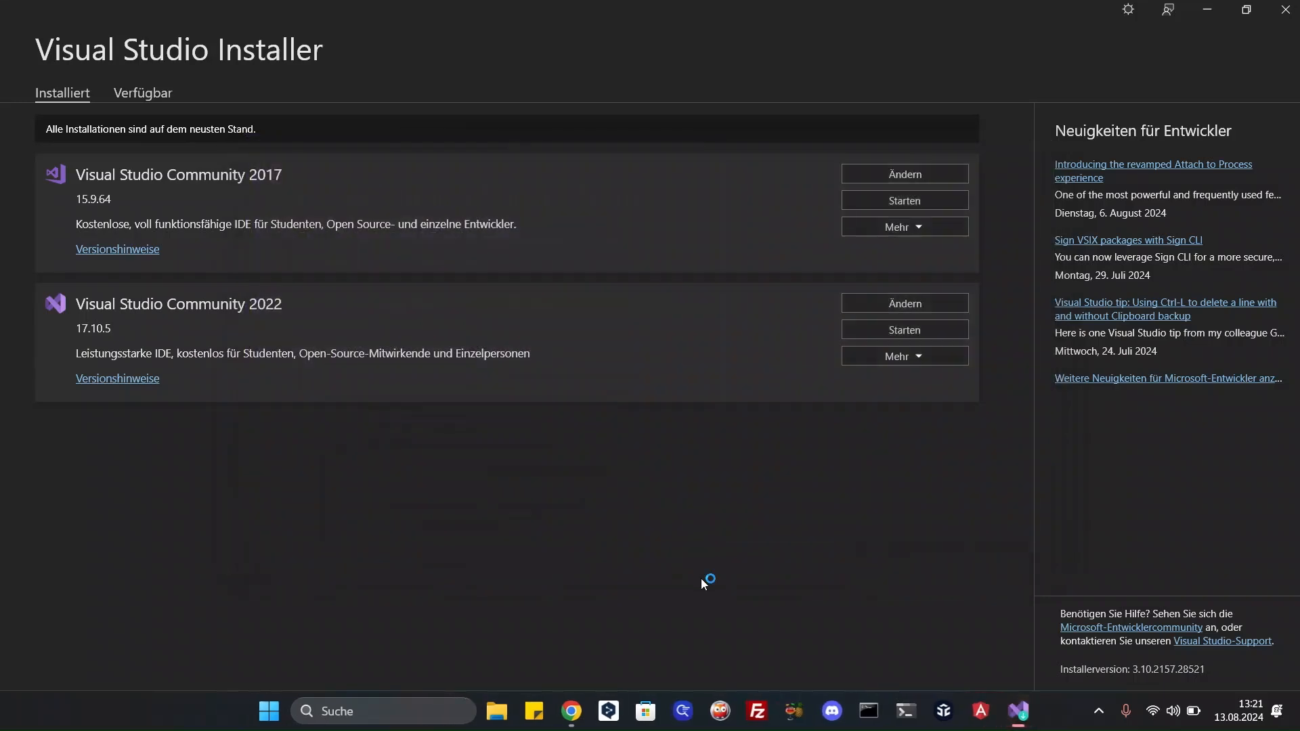
# - Launch Visual Studio Community 2022 with Starten once installation completes
pyautogui.click(905, 330)
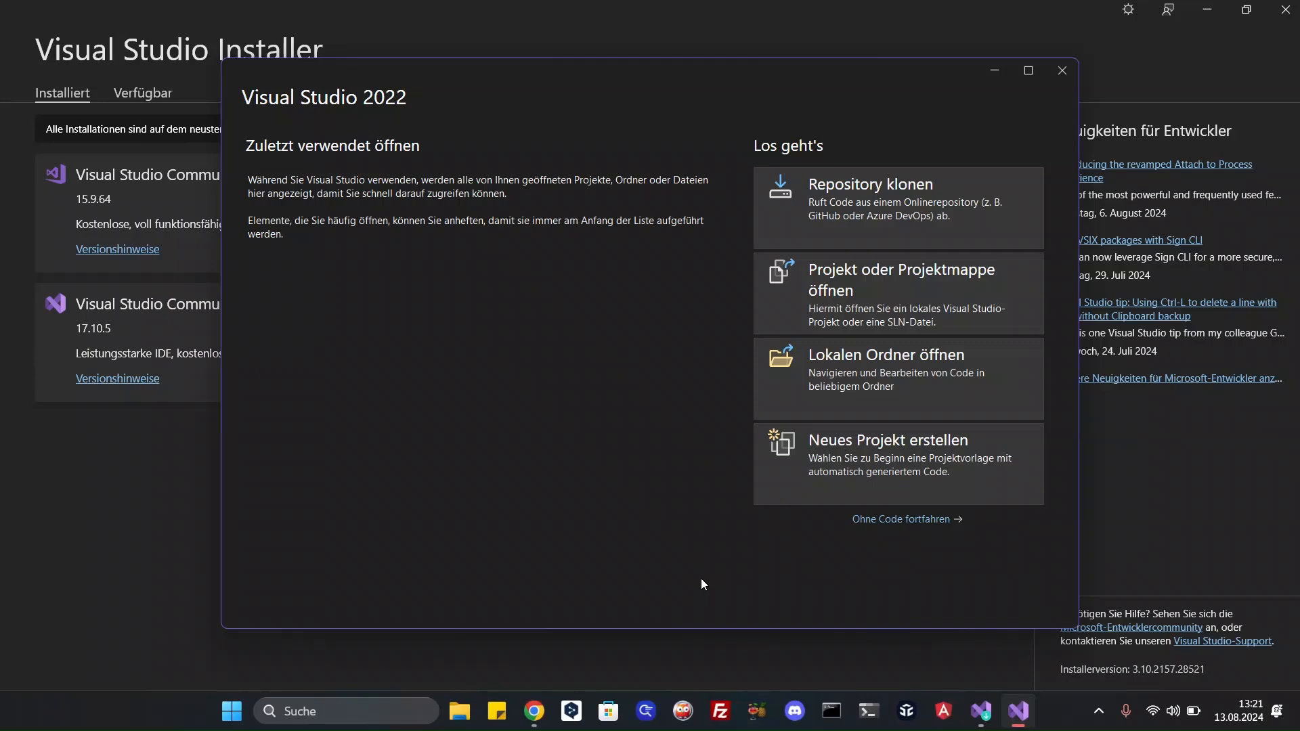
pyautogui.moveTo(895, 473)
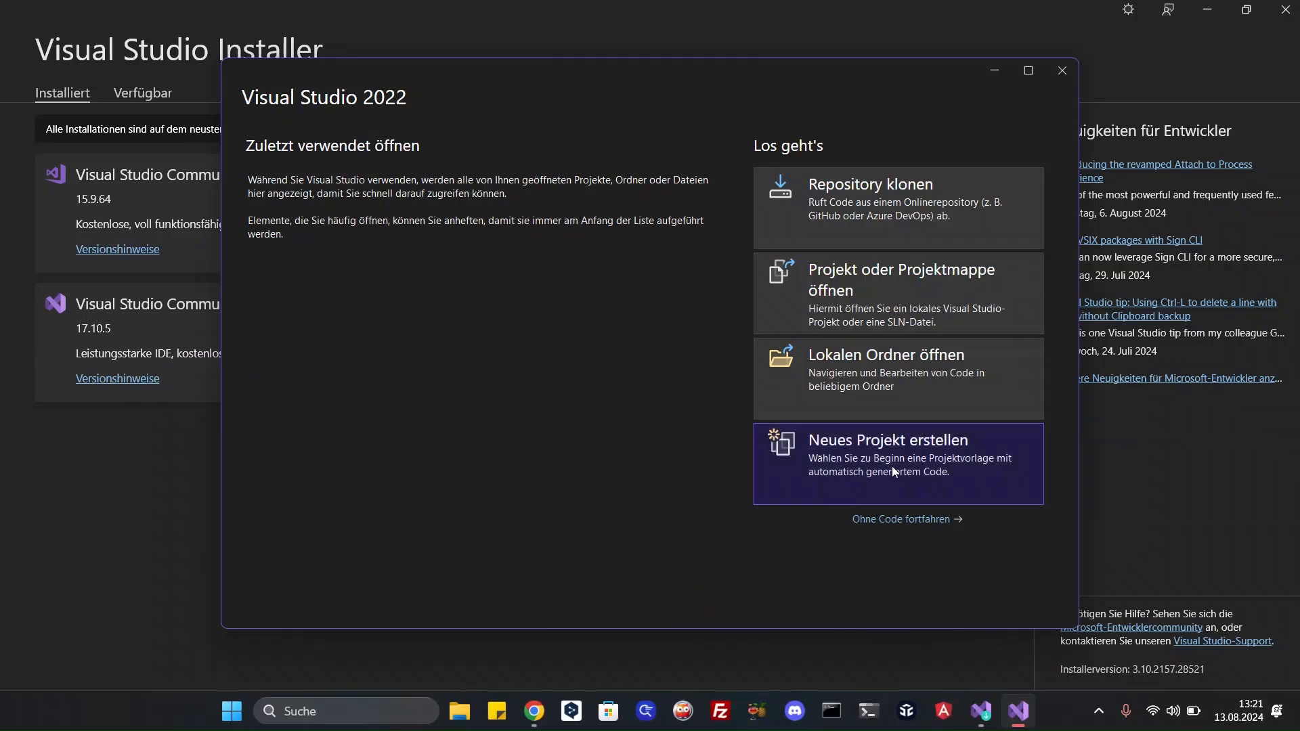
# - Begin a new project via Neues Projekt erstellen on the start window
pyautogui.click(895, 464)
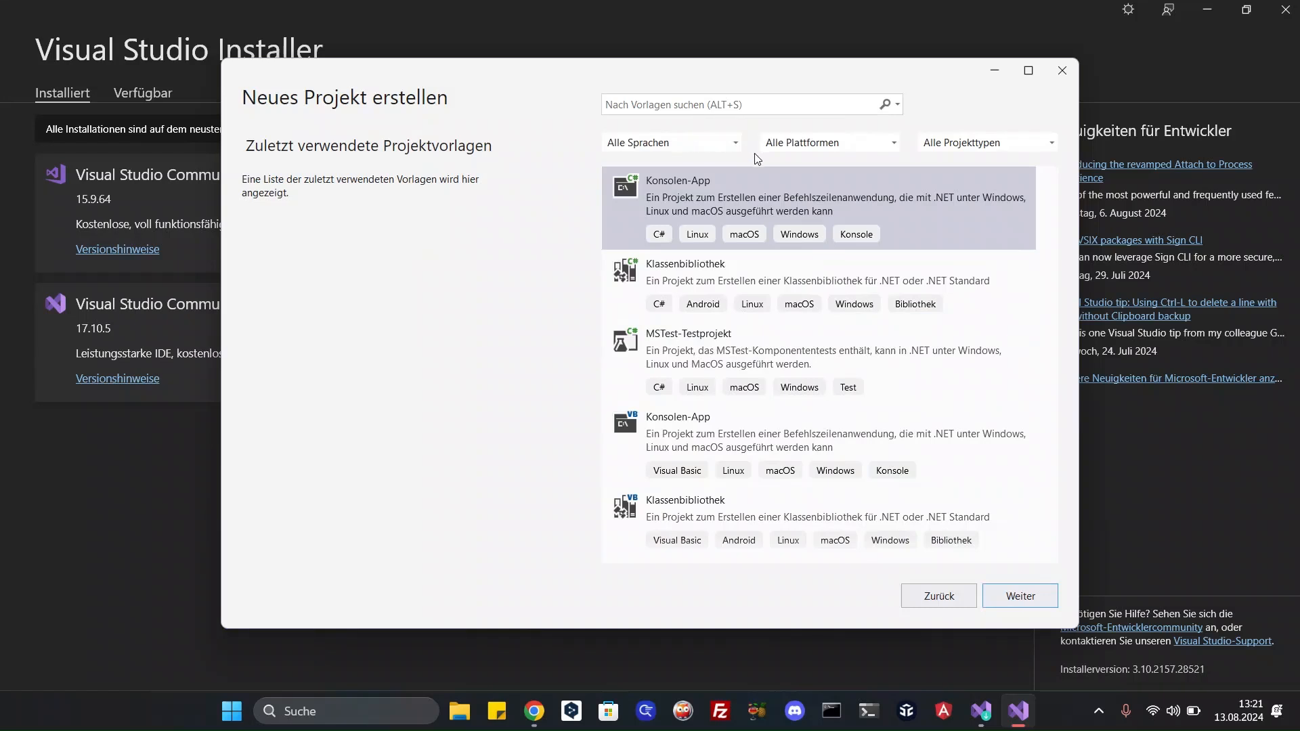
# - Filter the project templates to C#, Windows and Desktop
pyautogui.click(671, 142)
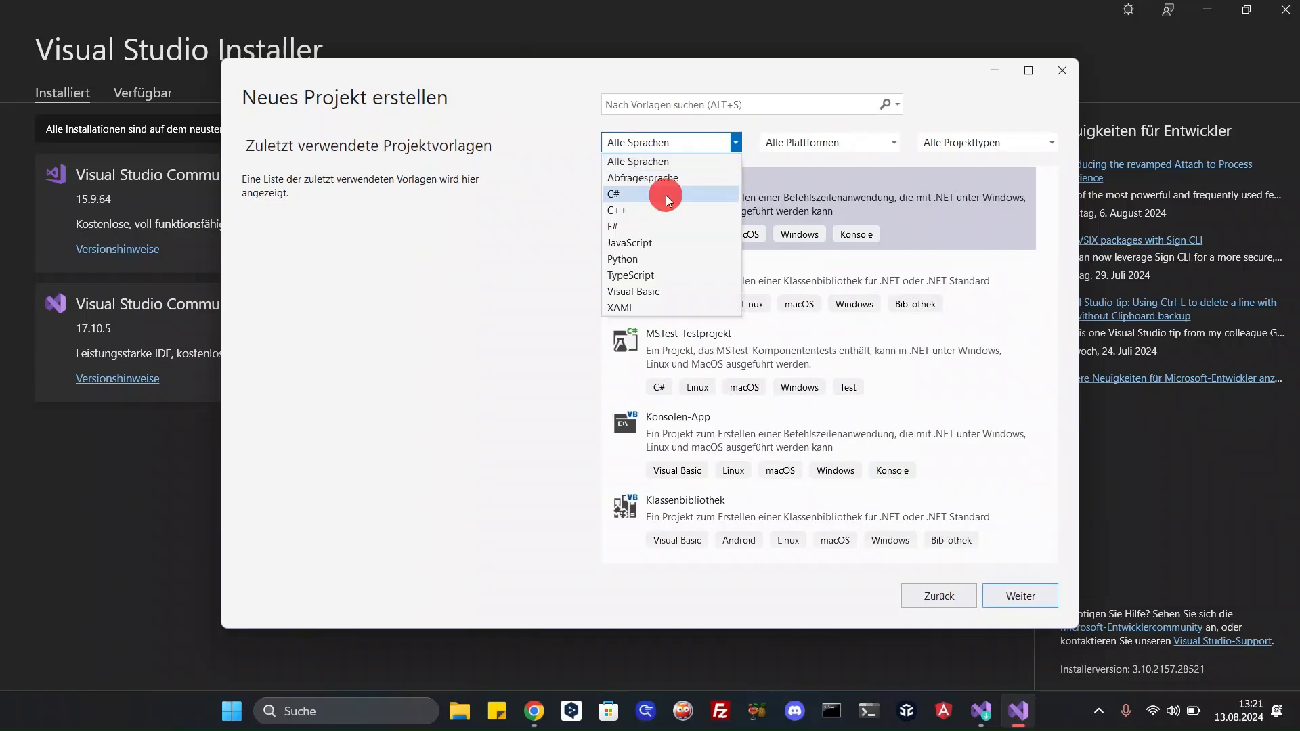
pyautogui.click(612, 194)
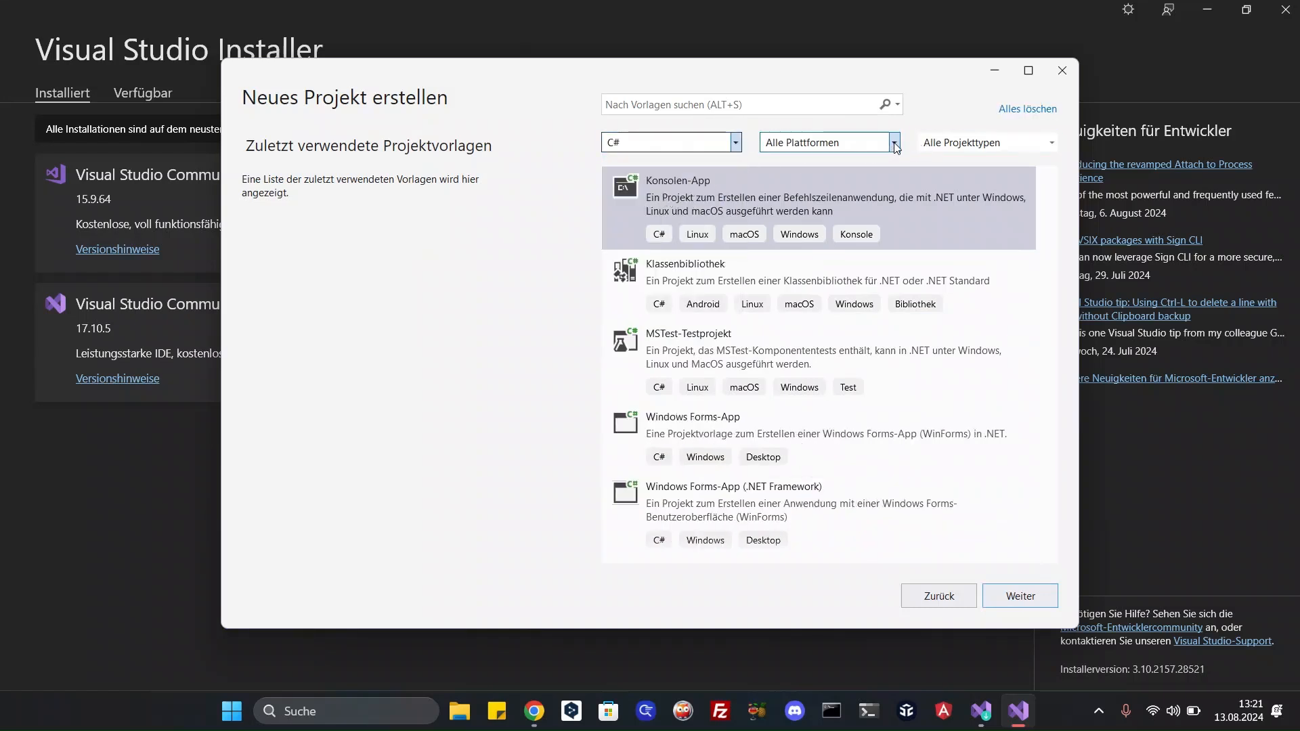
pyautogui.click(893, 143)
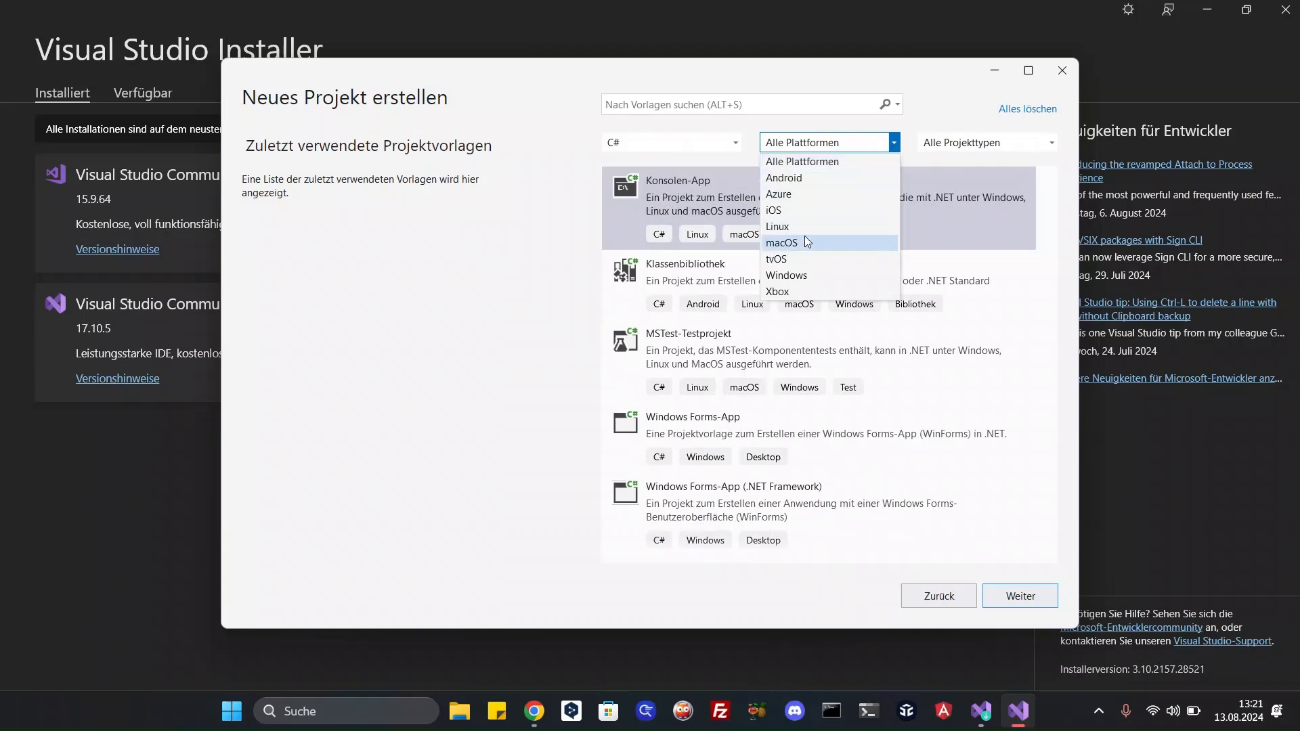
pyautogui.moveTo(810, 245)
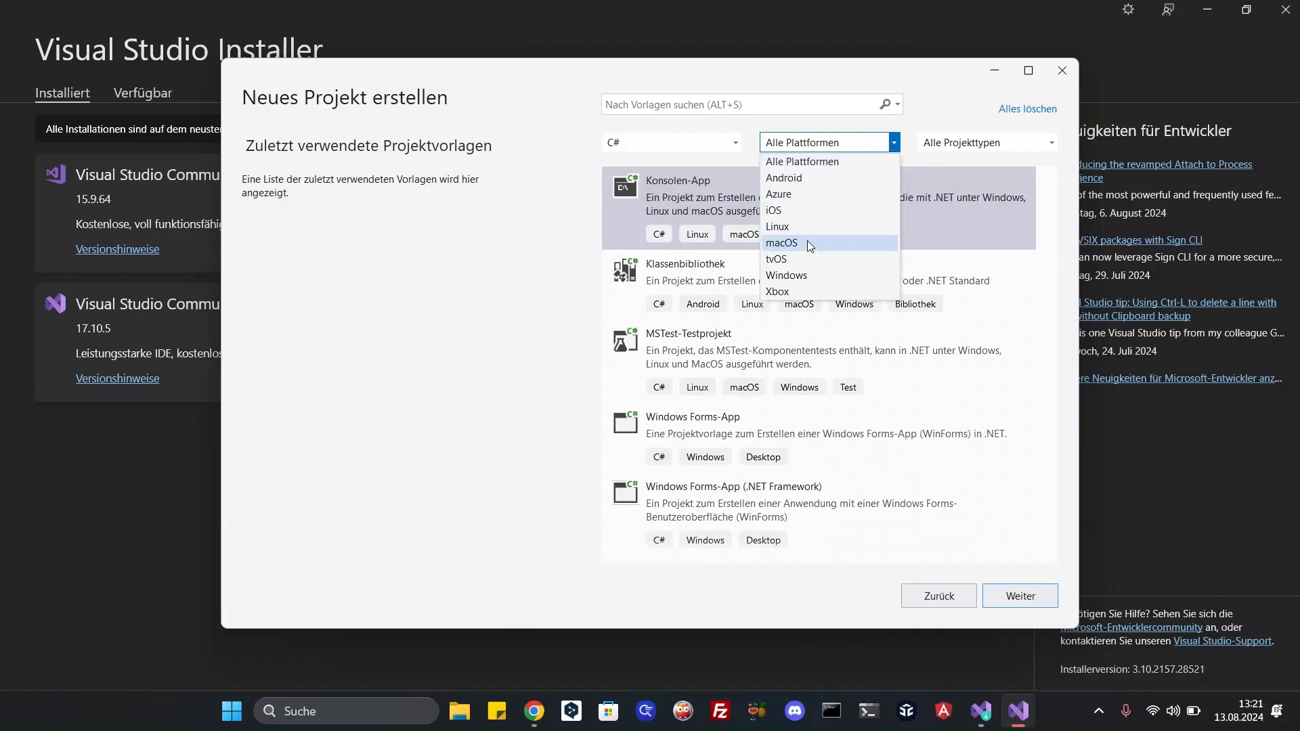
pyautogui.click(786, 276)
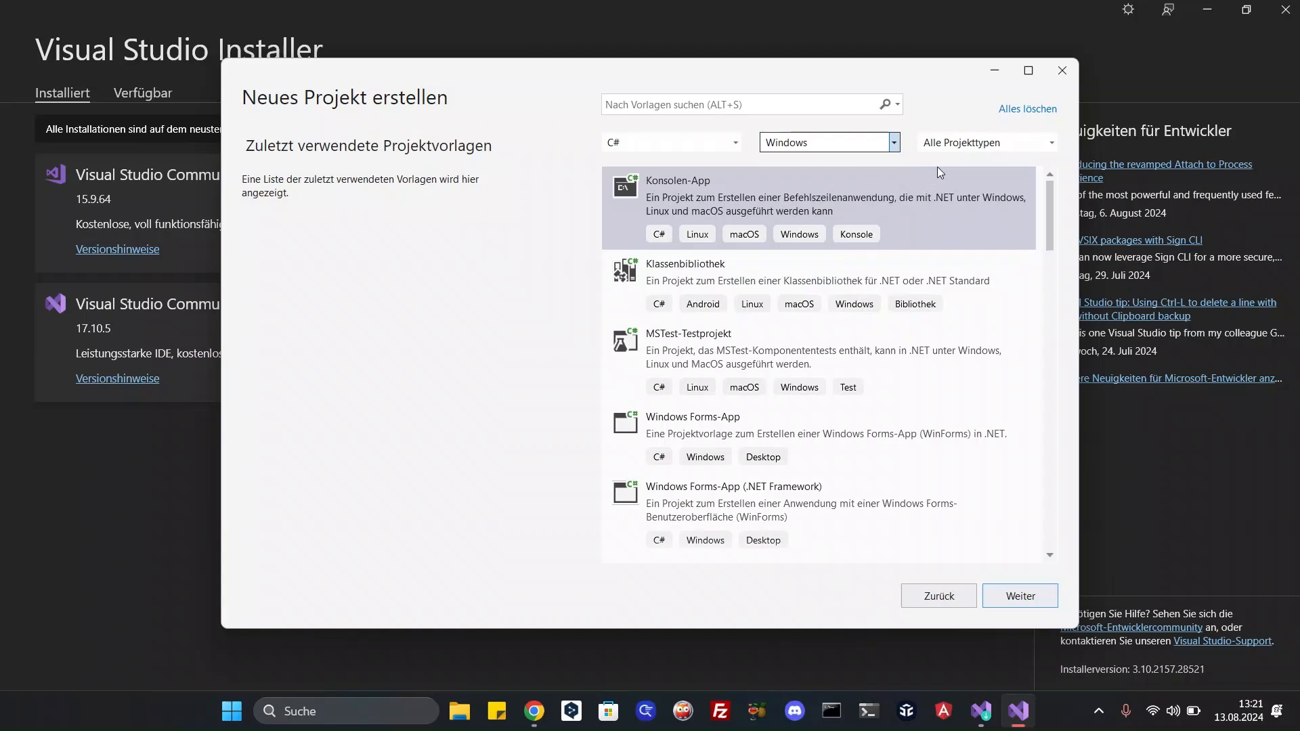
pyautogui.click(981, 142)
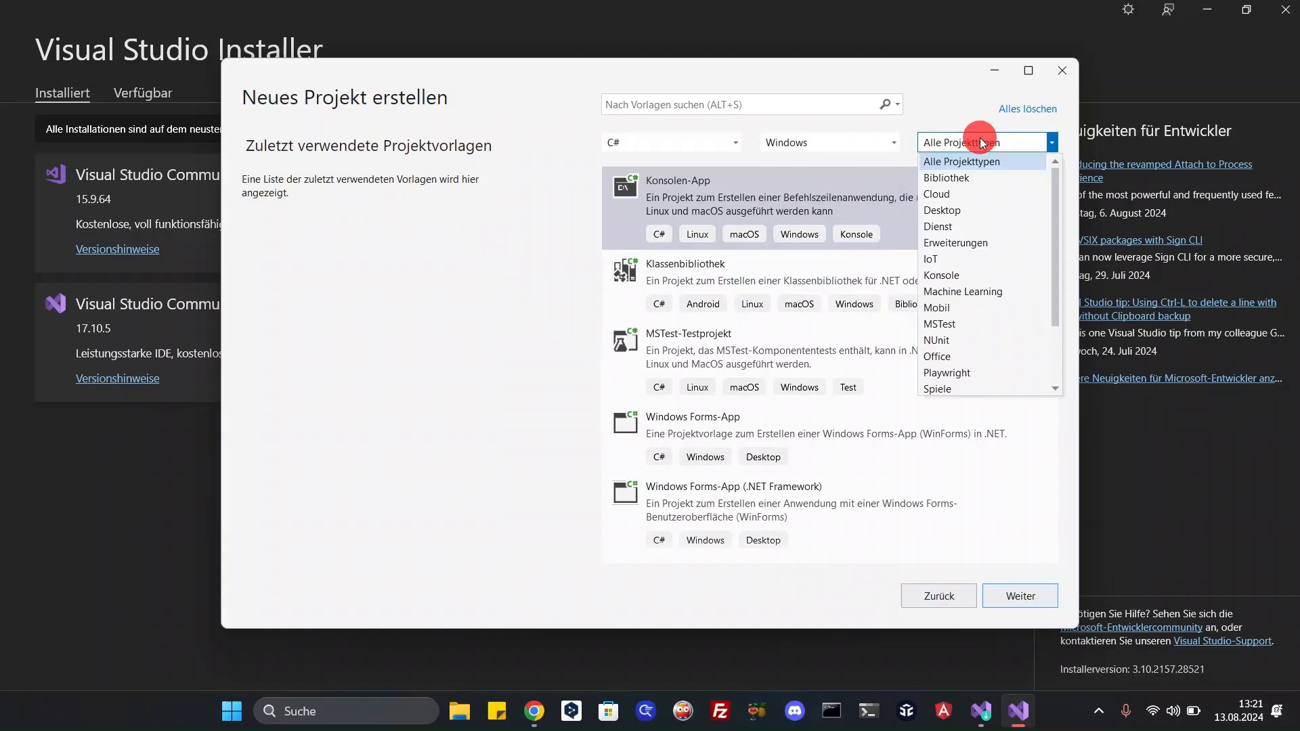
pyautogui.moveTo(1043, 225)
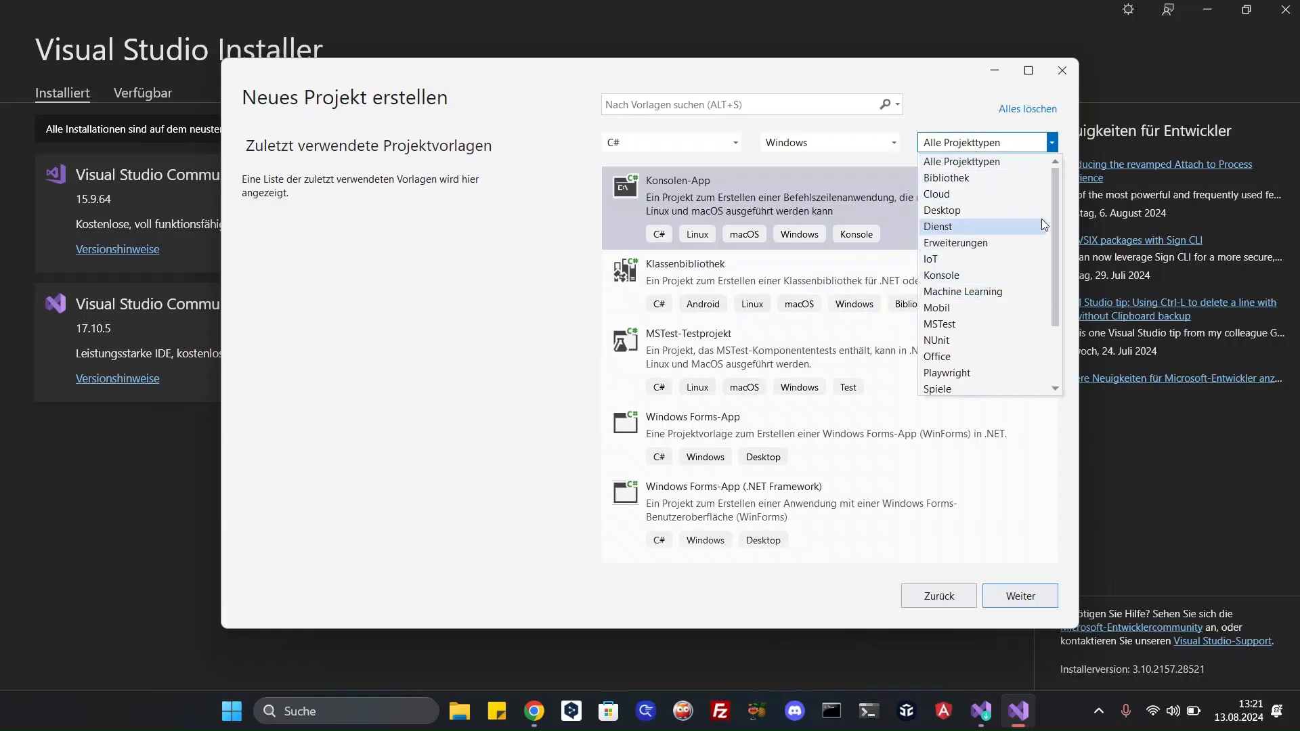
pyautogui.click(942, 210)
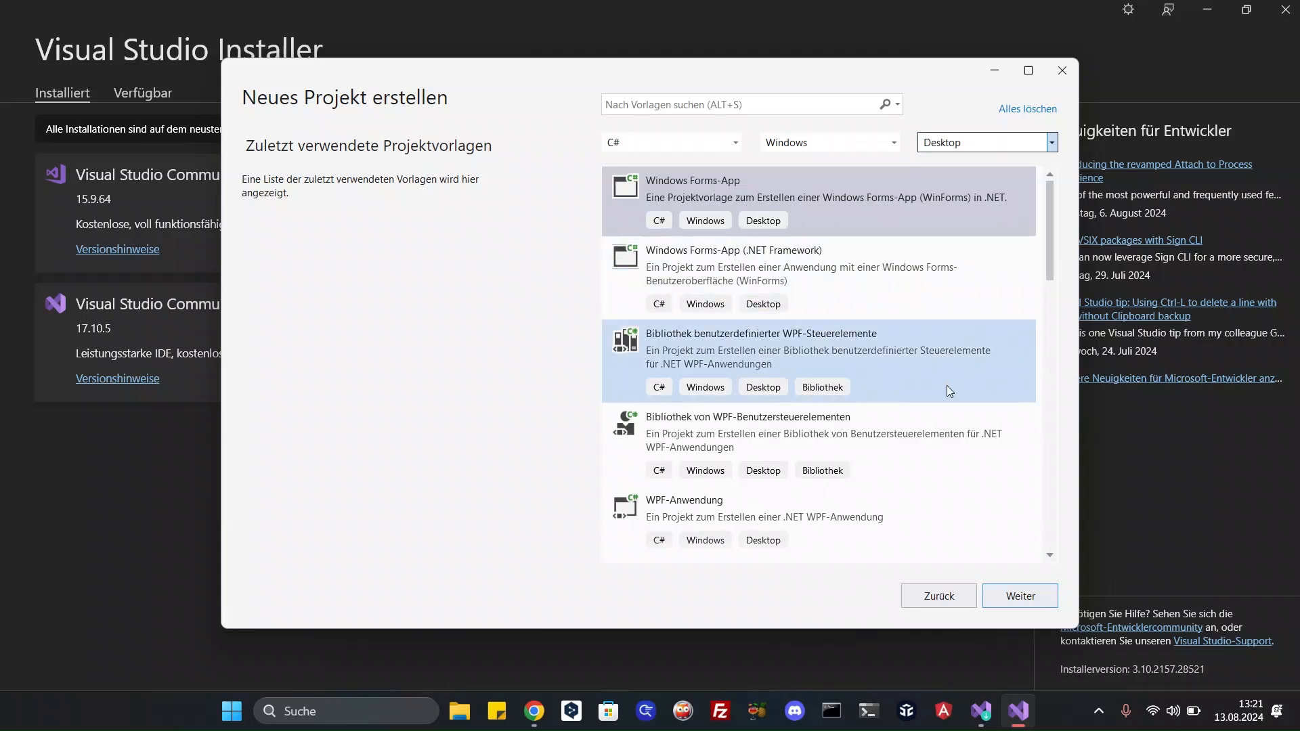
pyautogui.moveTo(1053, 250)
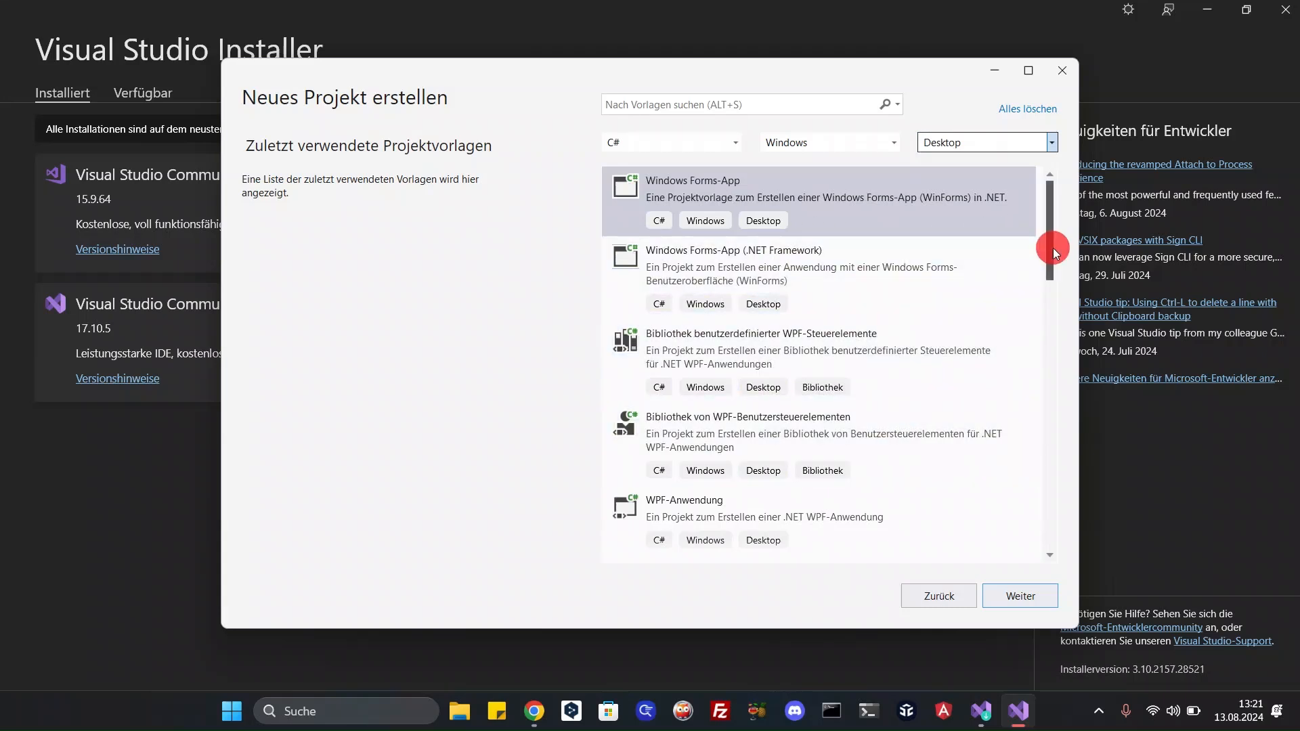
# - Pick the 'WPF-App (.NET Framework)' template from the filtered list
pyautogui.moveTo(1053, 252); pyautogui.dragTo(1046, 300)
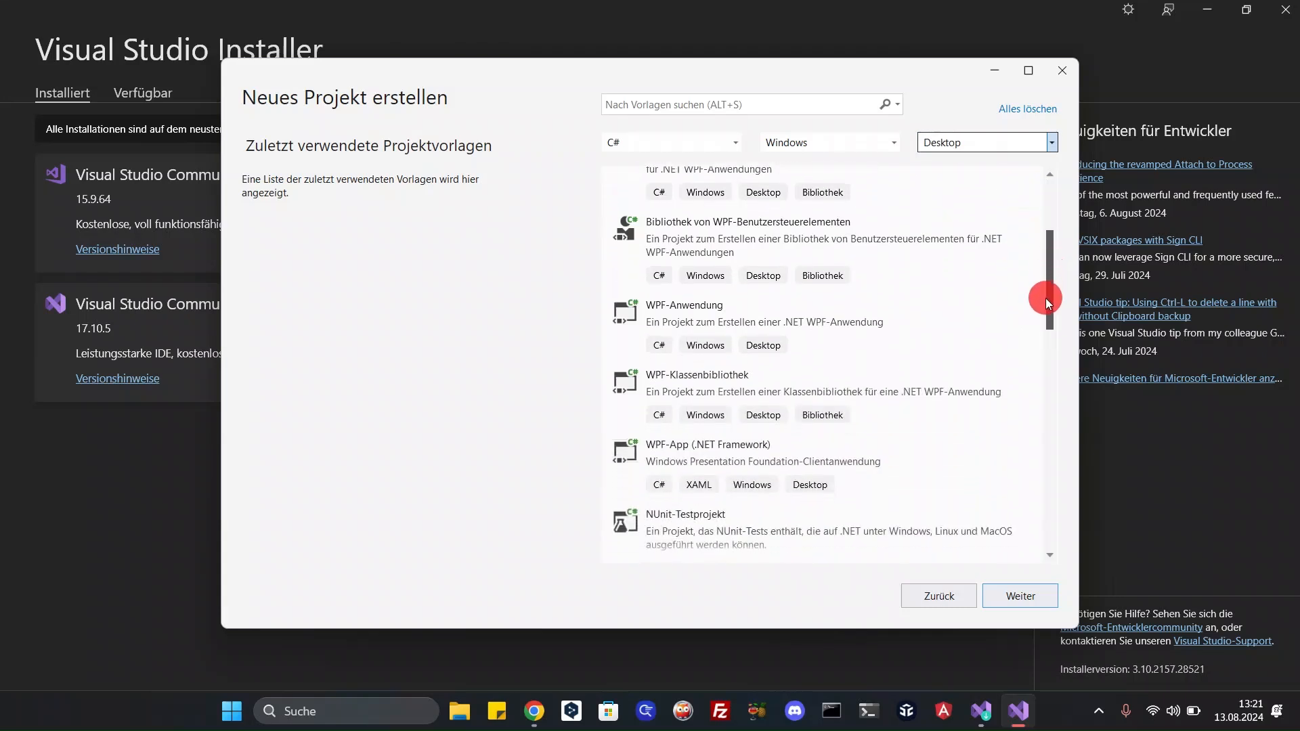
pyautogui.scroll(-3)
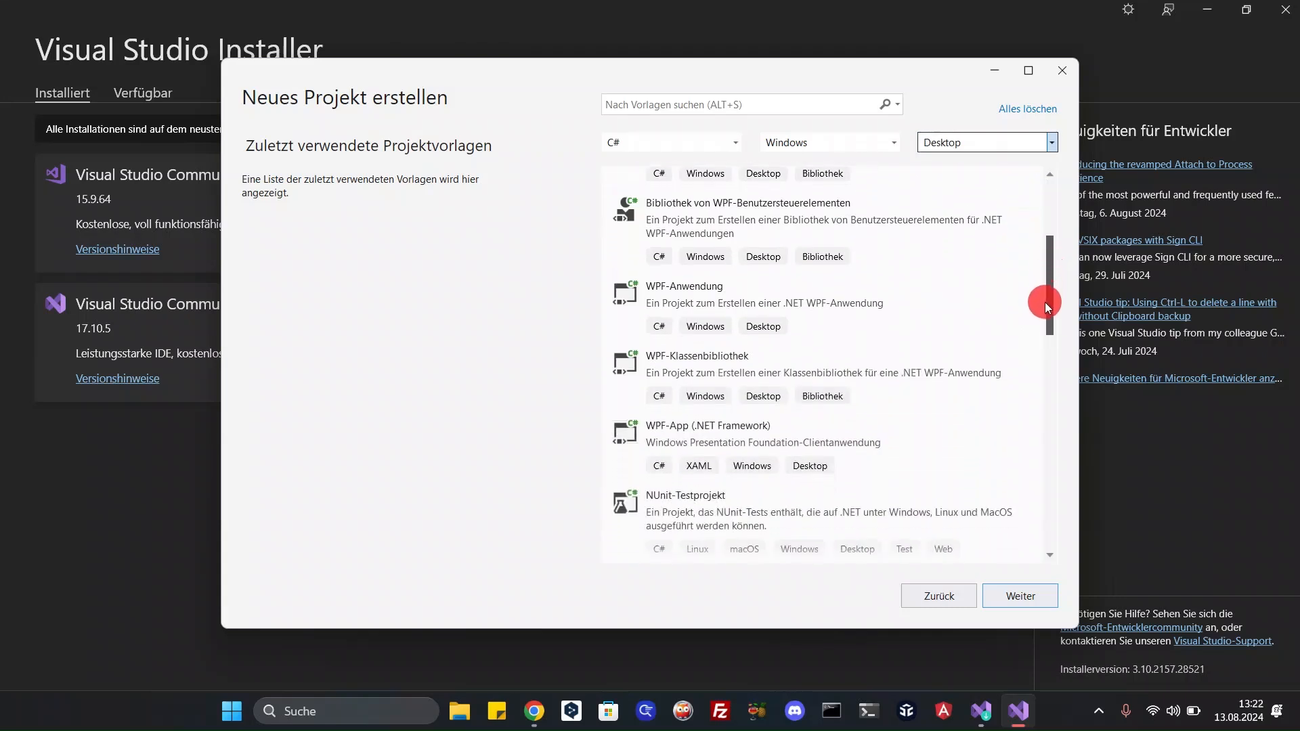
pyautogui.scroll(-3)
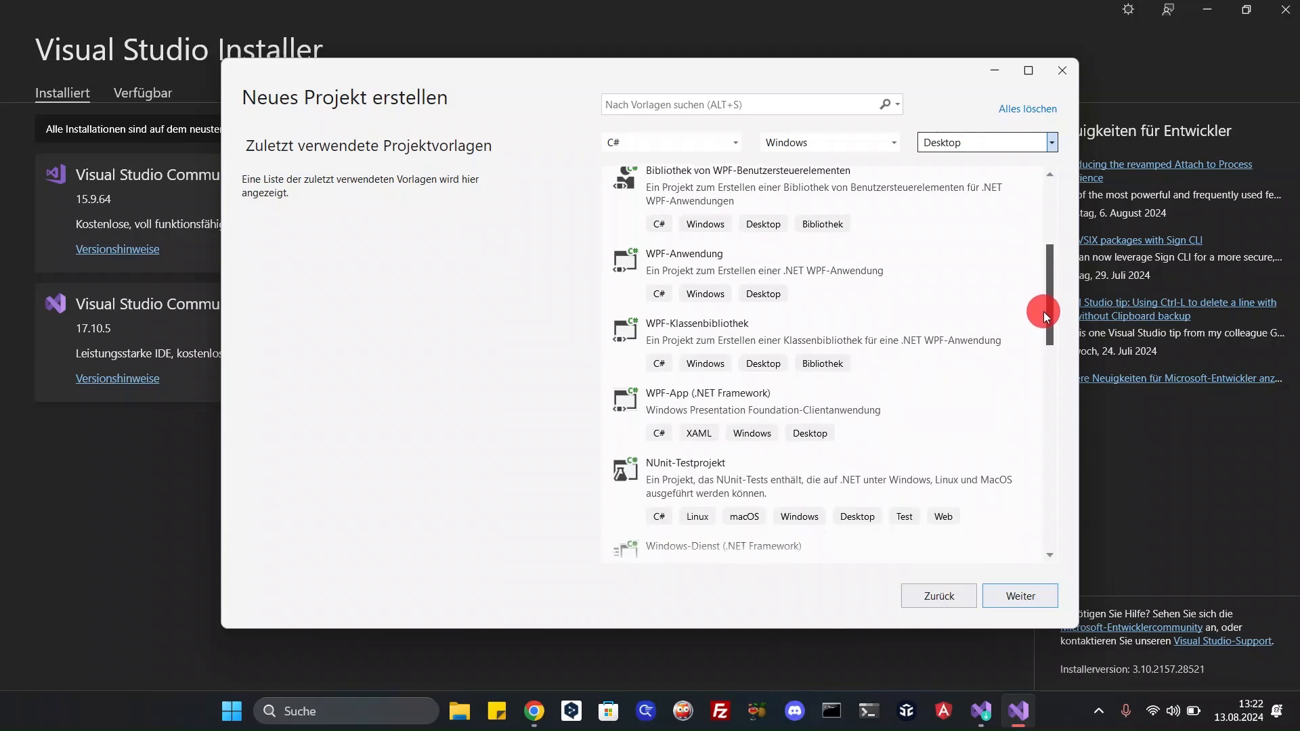
pyautogui.scroll(-3)
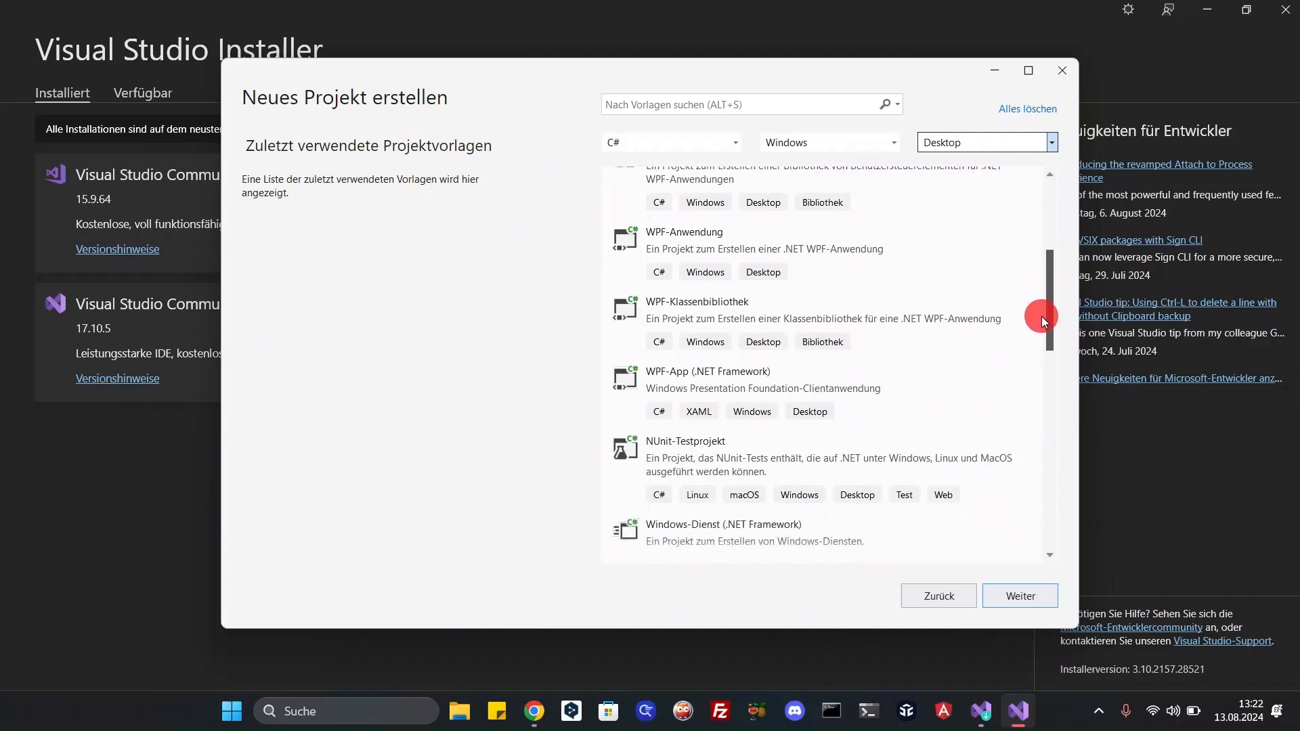
pyautogui.scroll(-3)
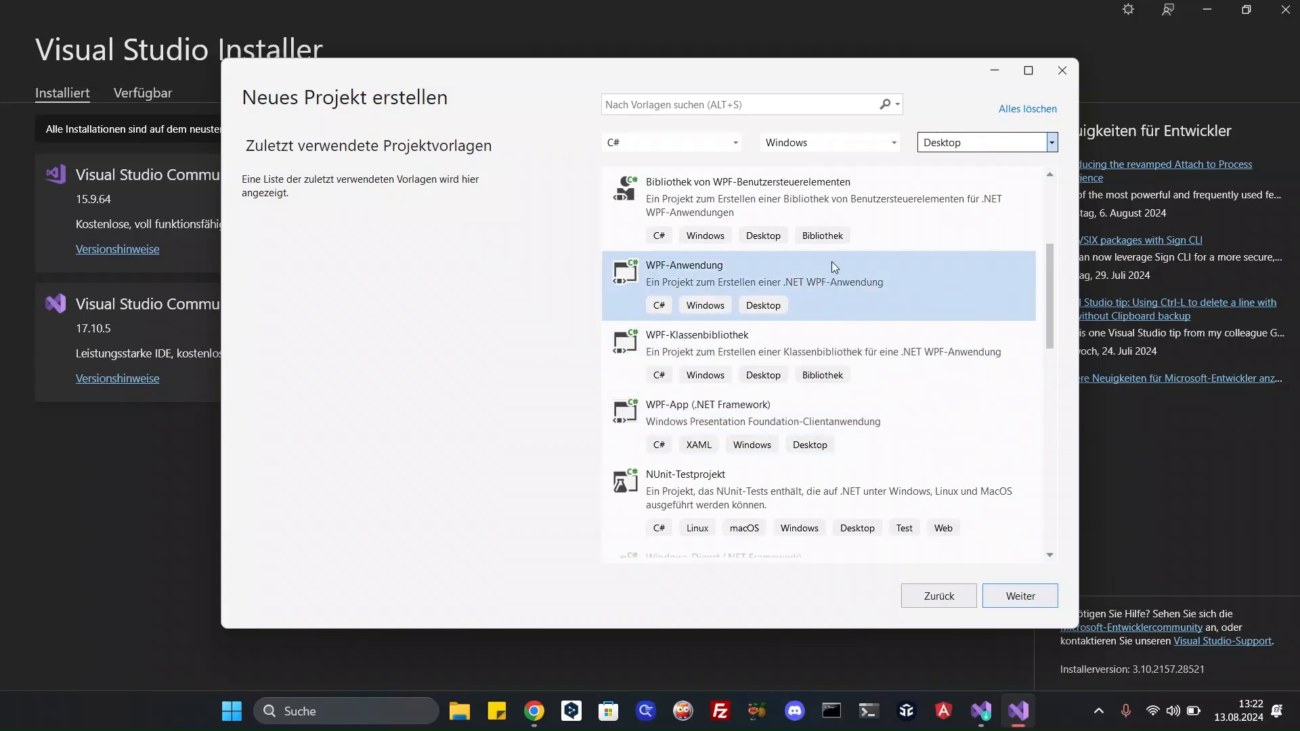
pyautogui.click(798, 433)
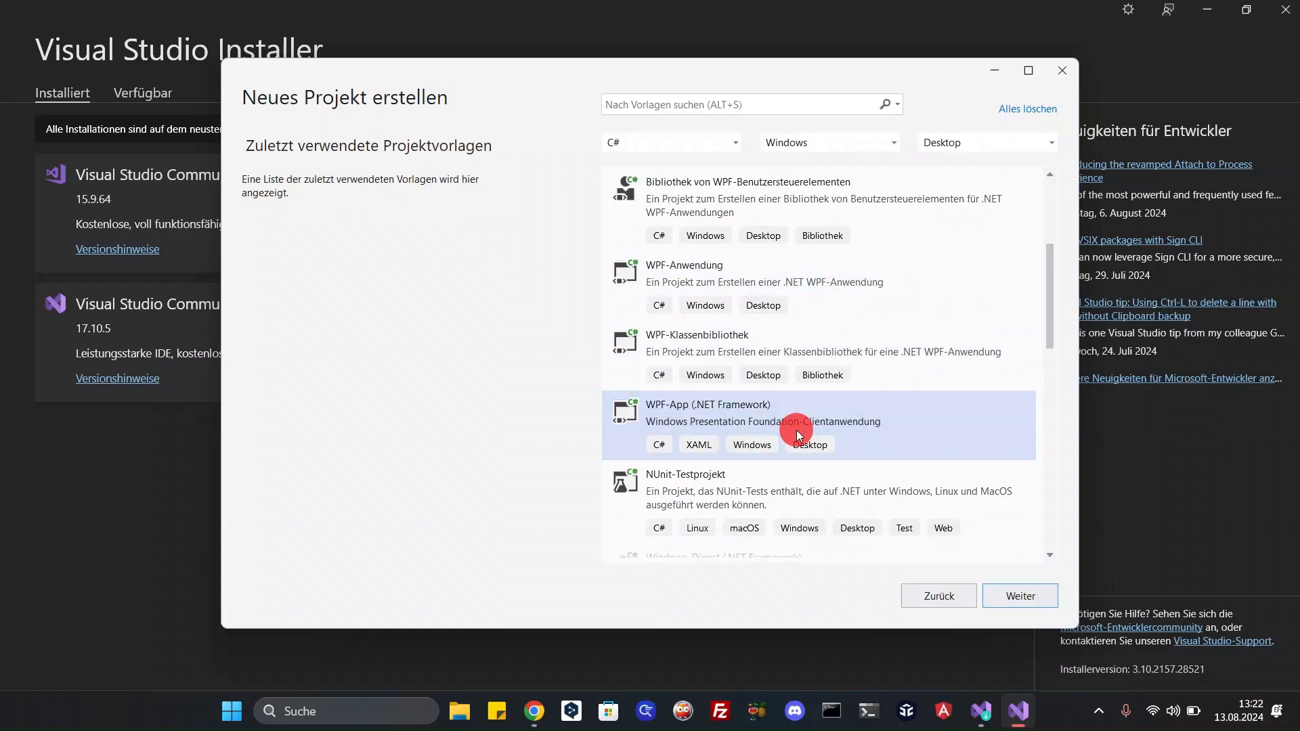
# - Name the project HelloWpf on .NET Framework 4.7.2 and create it with Erstellen
pyautogui.click(1020, 595)
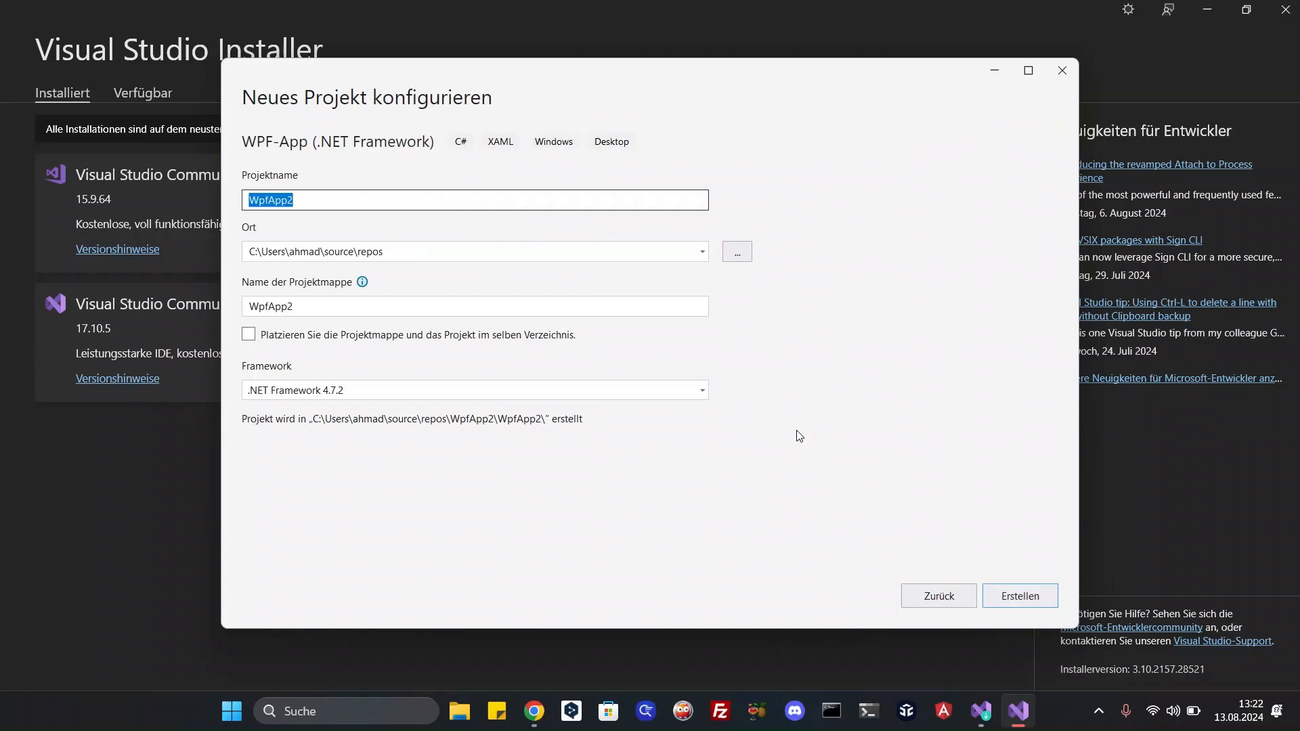
pyautogui.write('HelloWp')
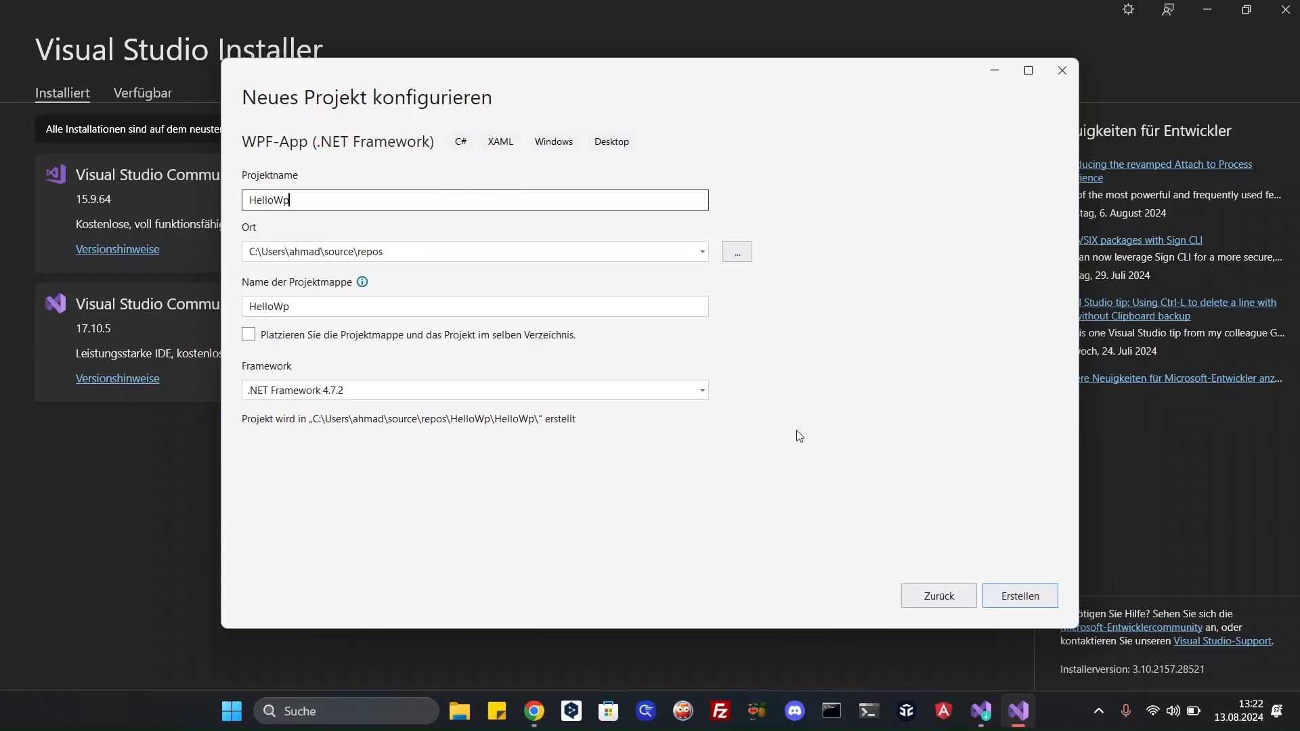
pyautogui.click(995, 596)
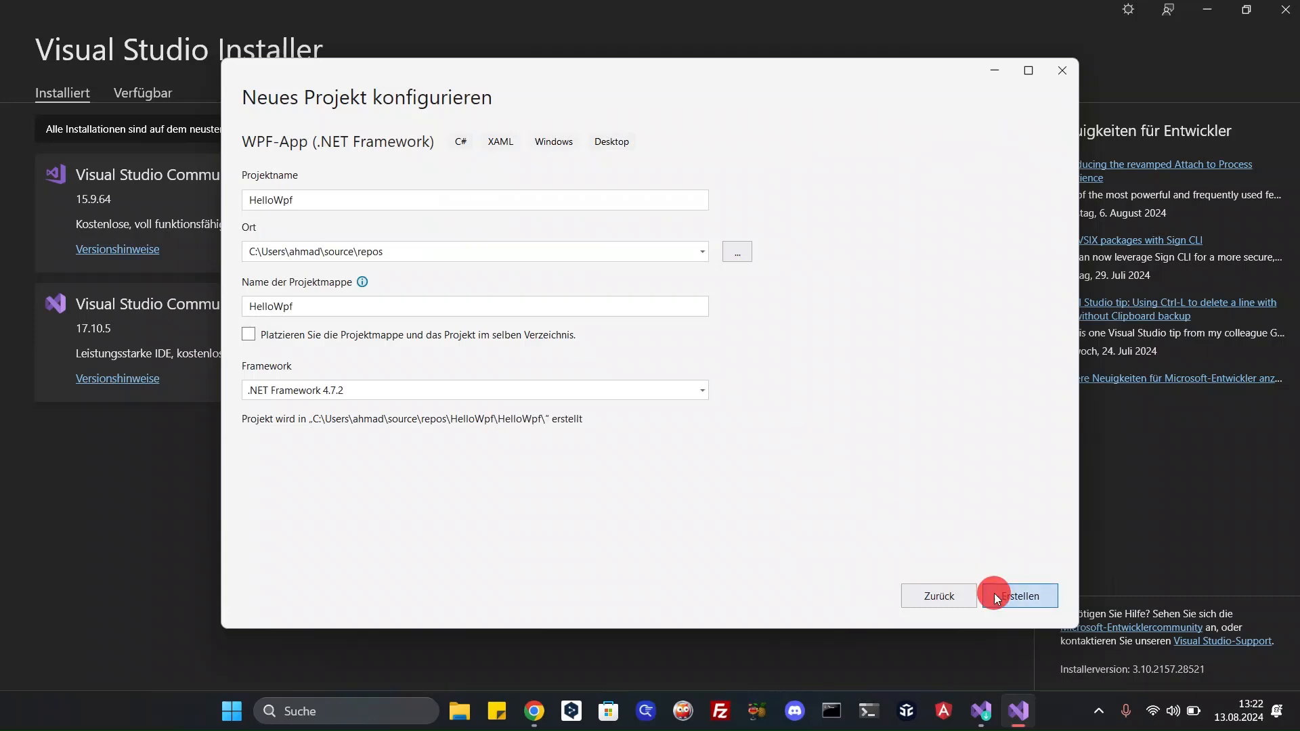
pyautogui.click(994, 596)
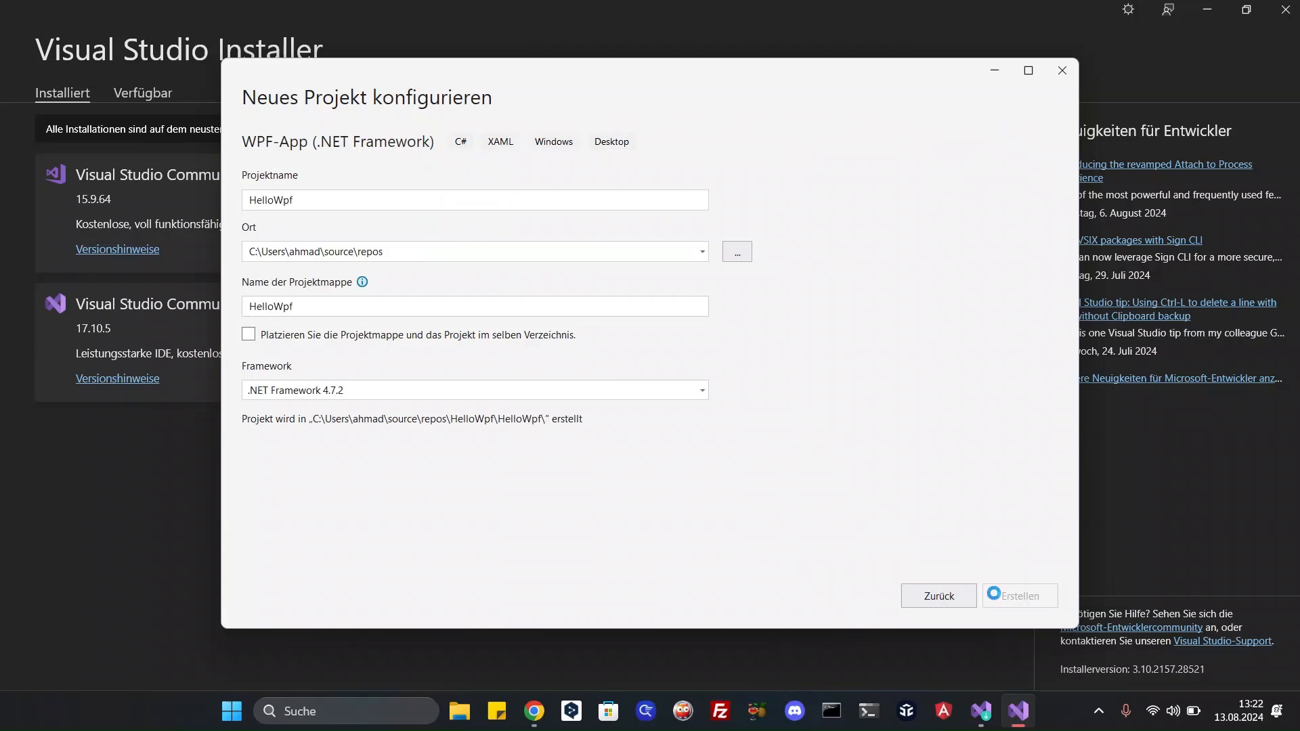
pyautogui.click(1019, 596)
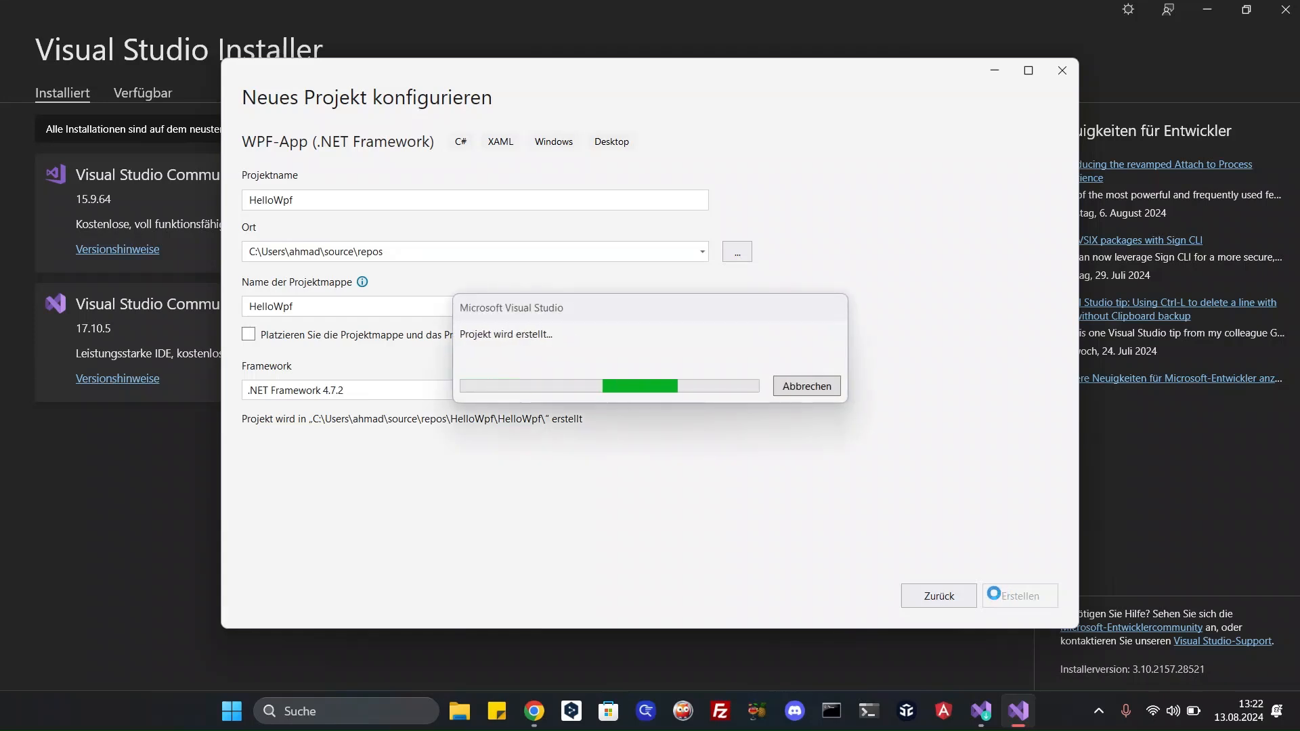
pyautogui.moveTo(998, 598)
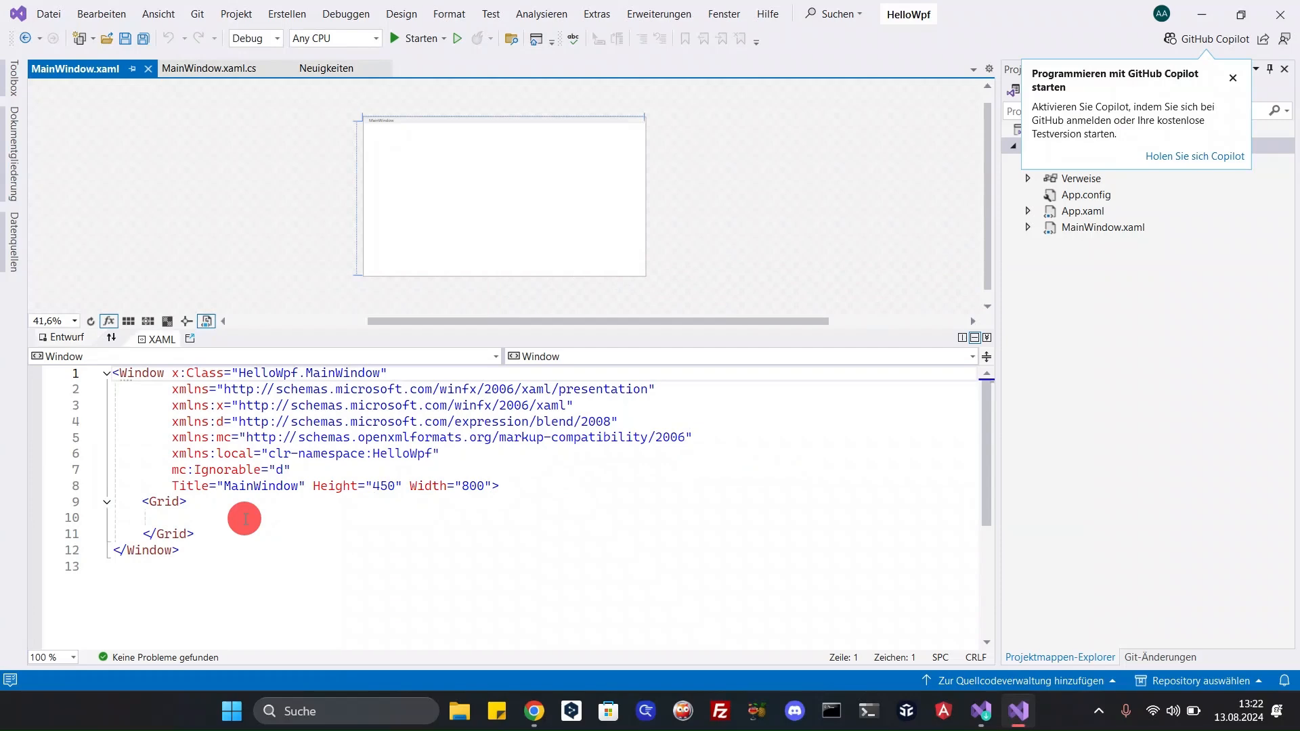
# - Add a TextBlock with HorizontalAlignment and VerticalAlignment set to Center inside the Grid
pyautogui.write('<t')
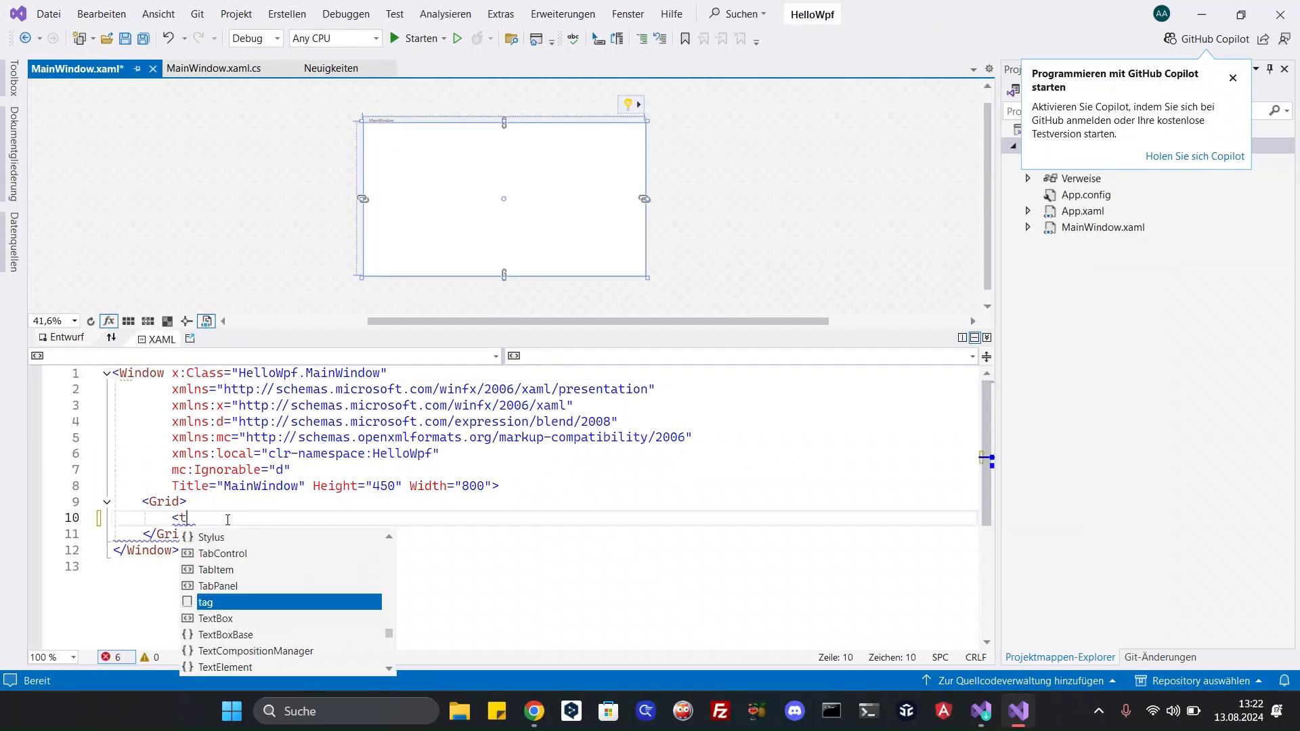
pyautogui.write('extBlock HorizontalAlignment="')
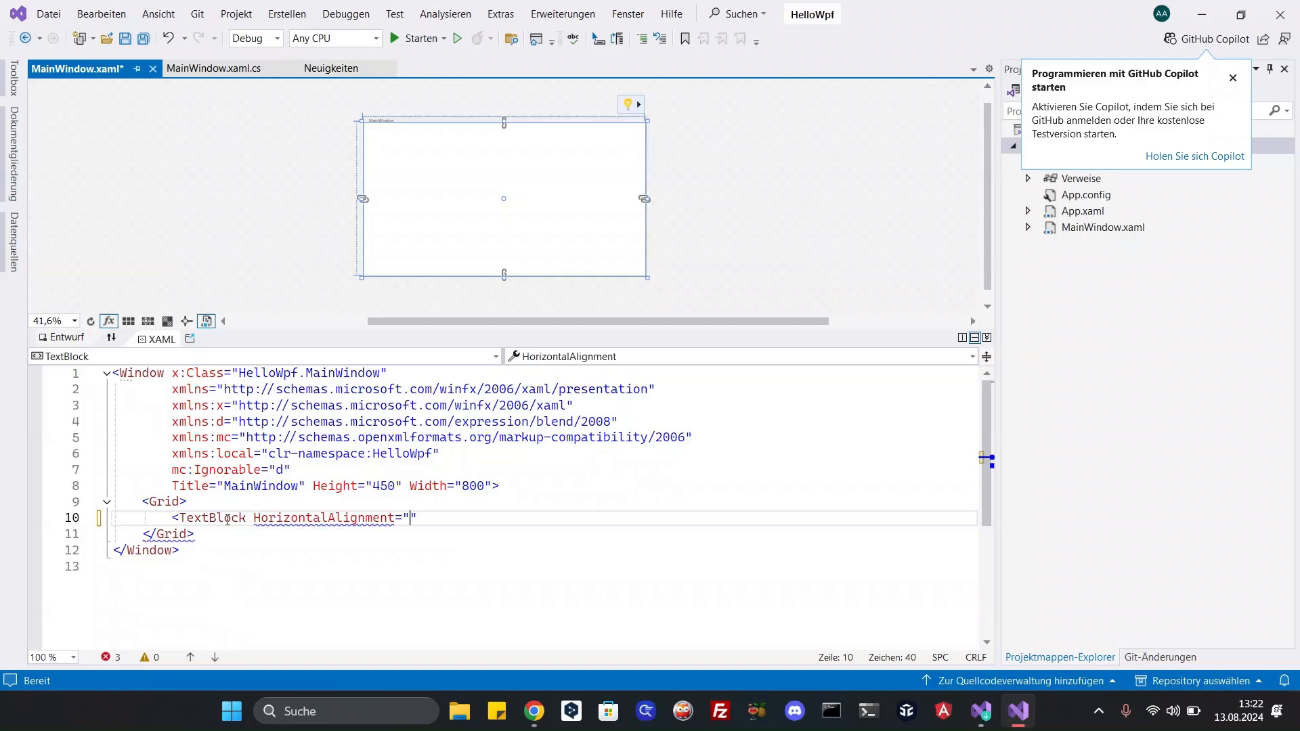
pyautogui.write('Center')
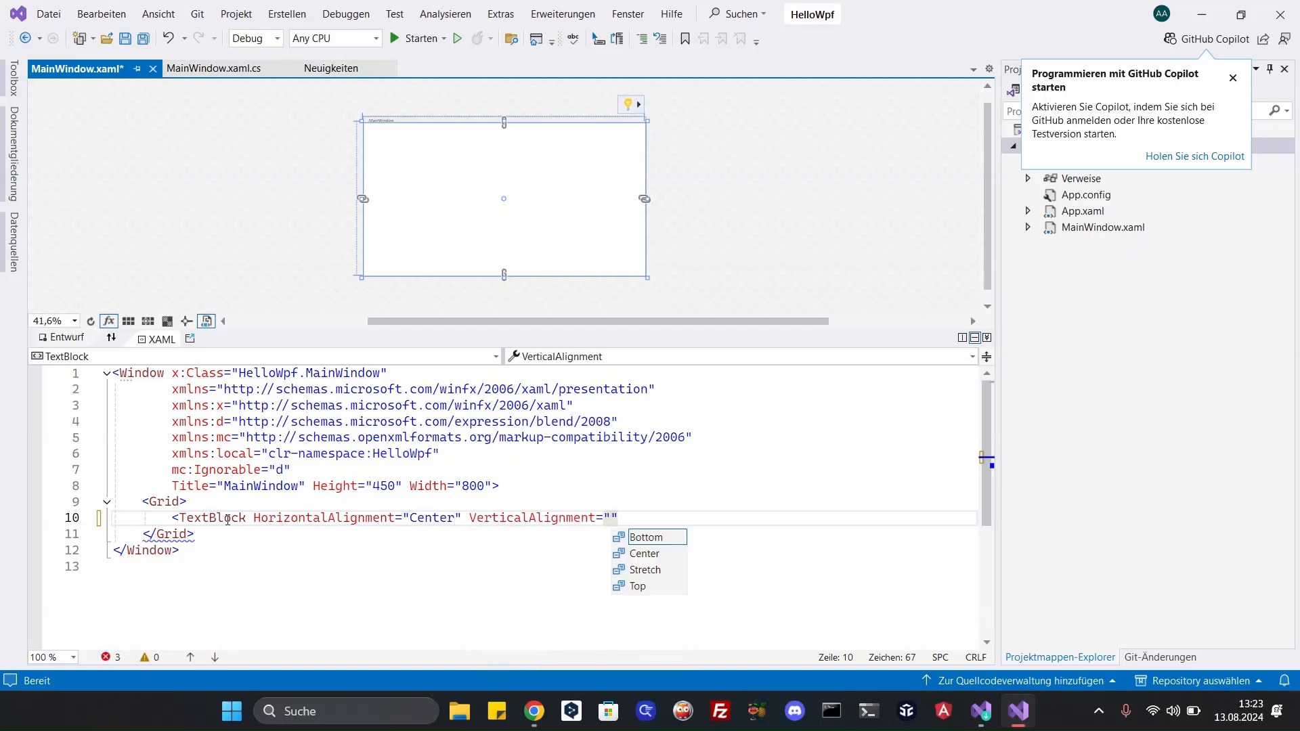
pyautogui.click(645, 553)
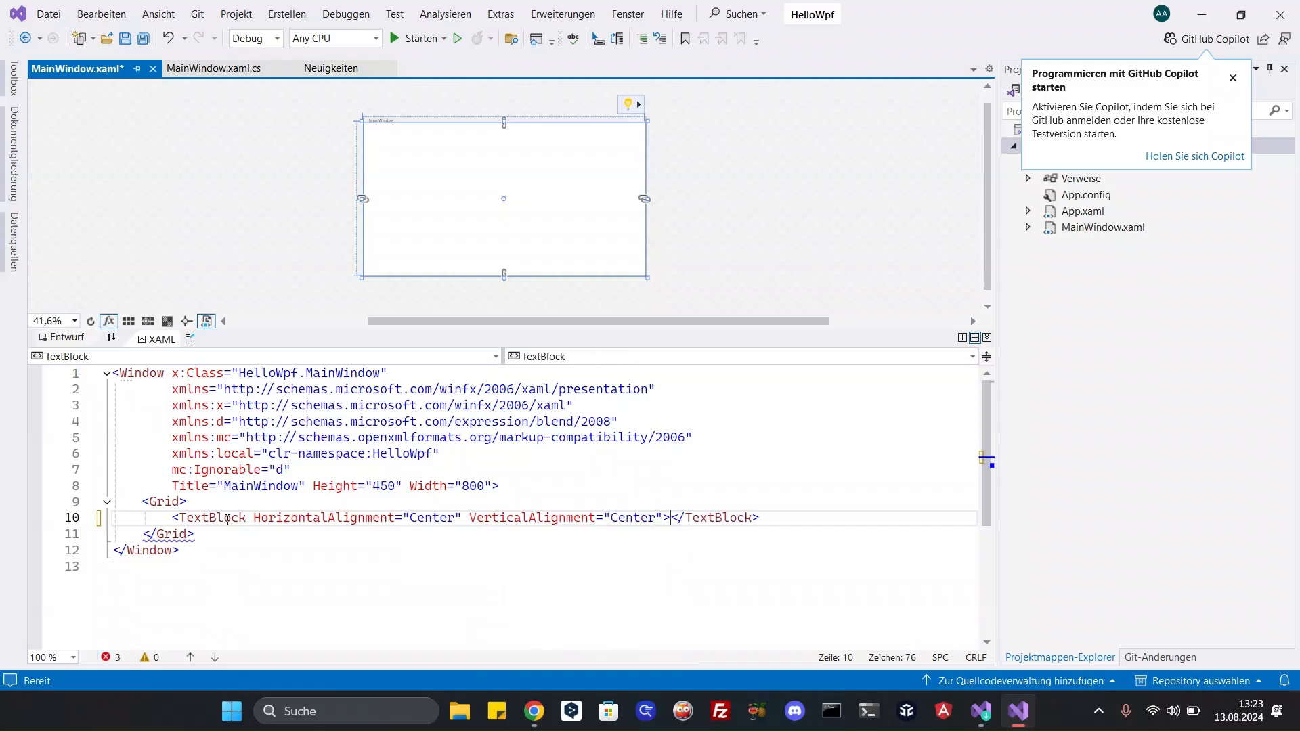
pyautogui.press('Enter')
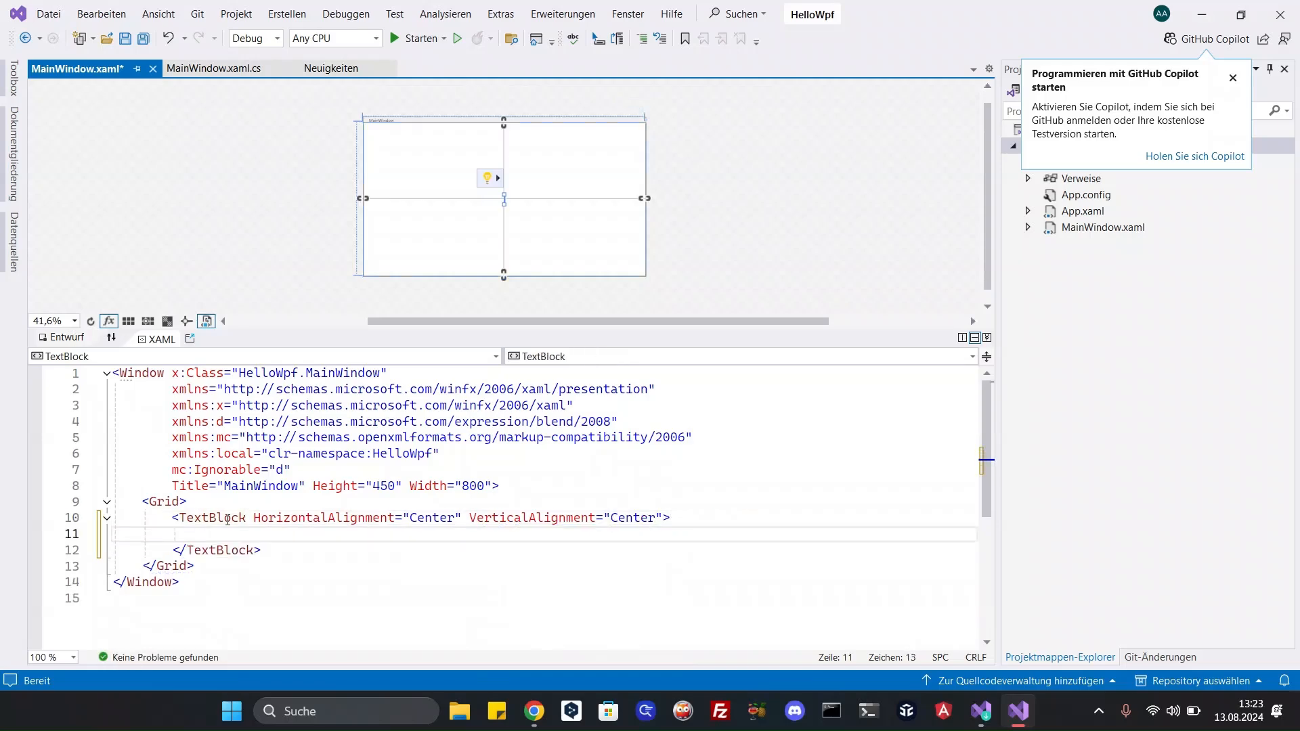
# - Give the TextBlock the content 'Hello WPF!' and start a build
pyautogui.write('H')
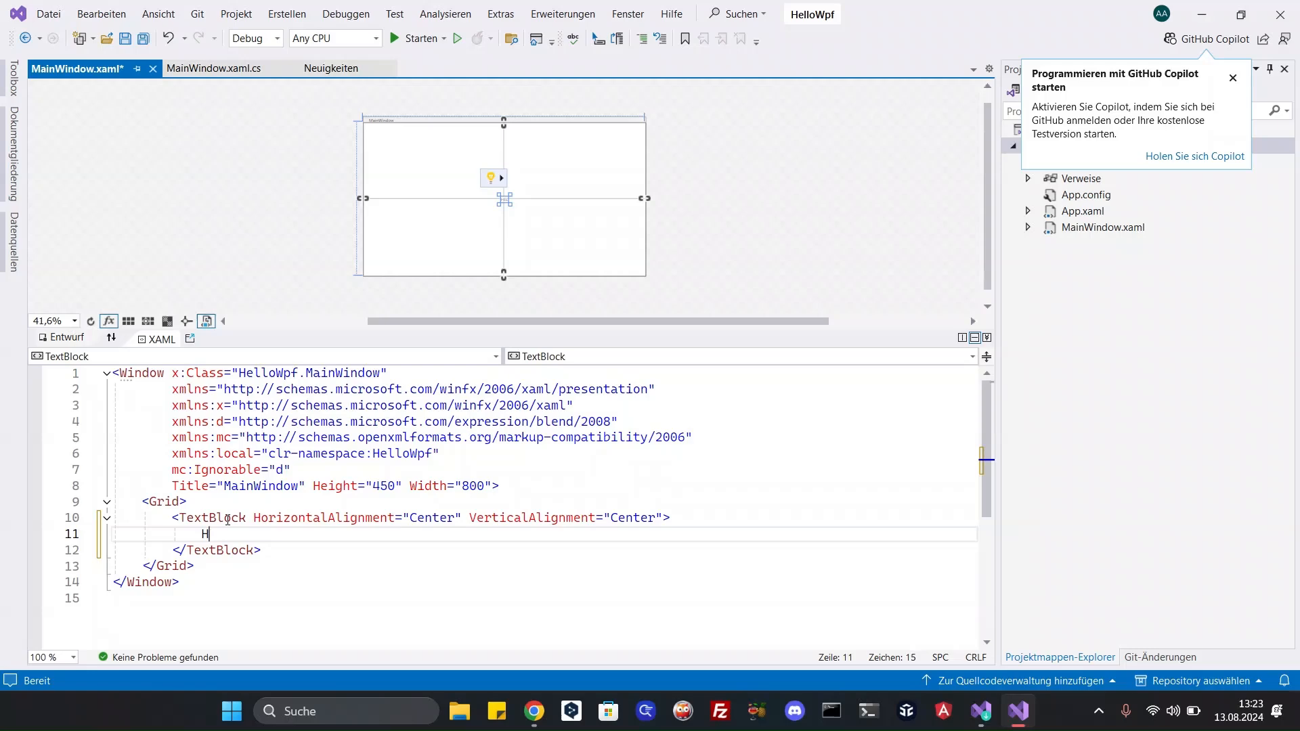
pyautogui.write('ello')
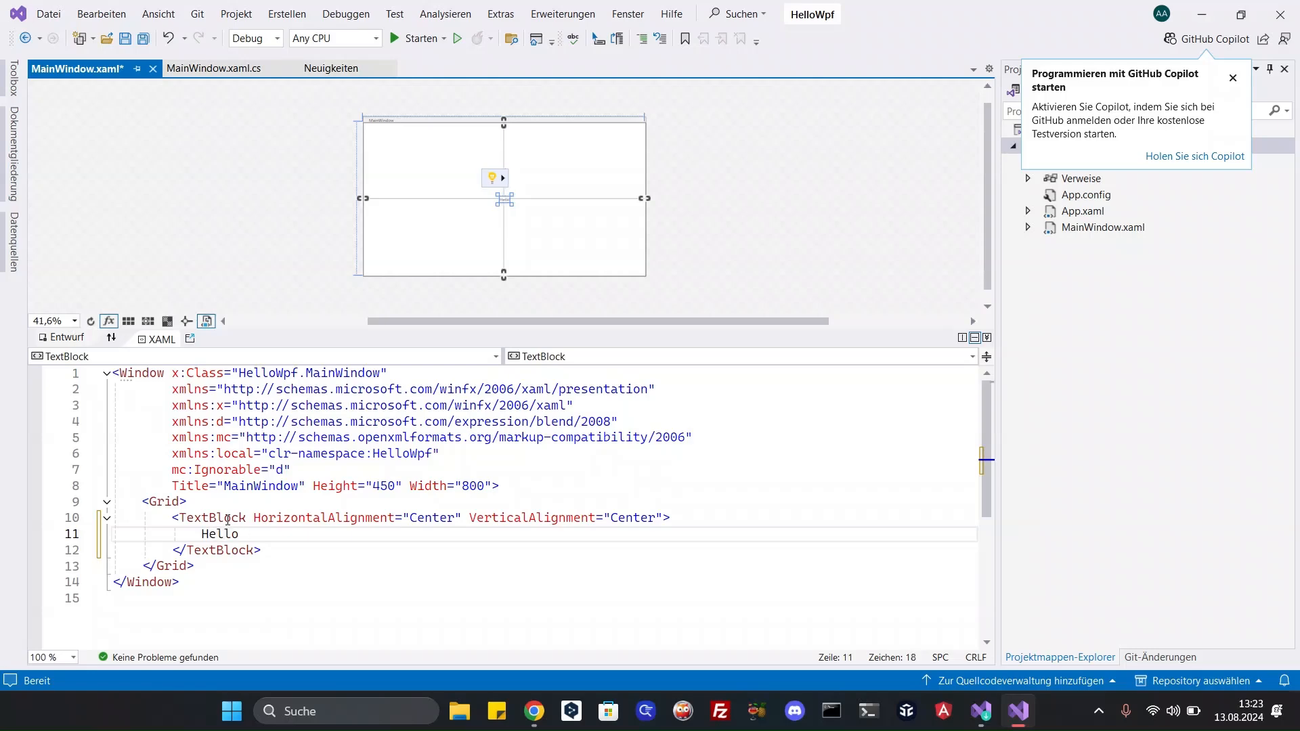
pyautogui.write('WPF!')
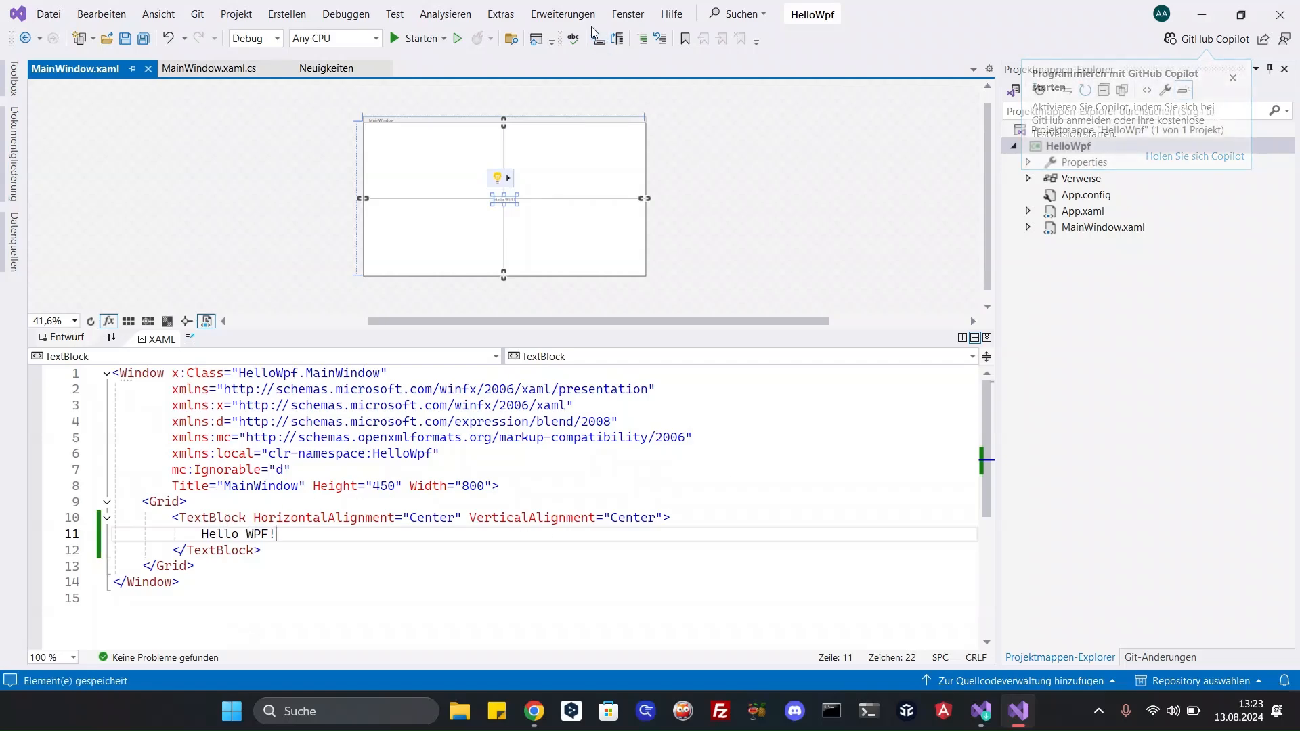
pyautogui.click(416, 38)
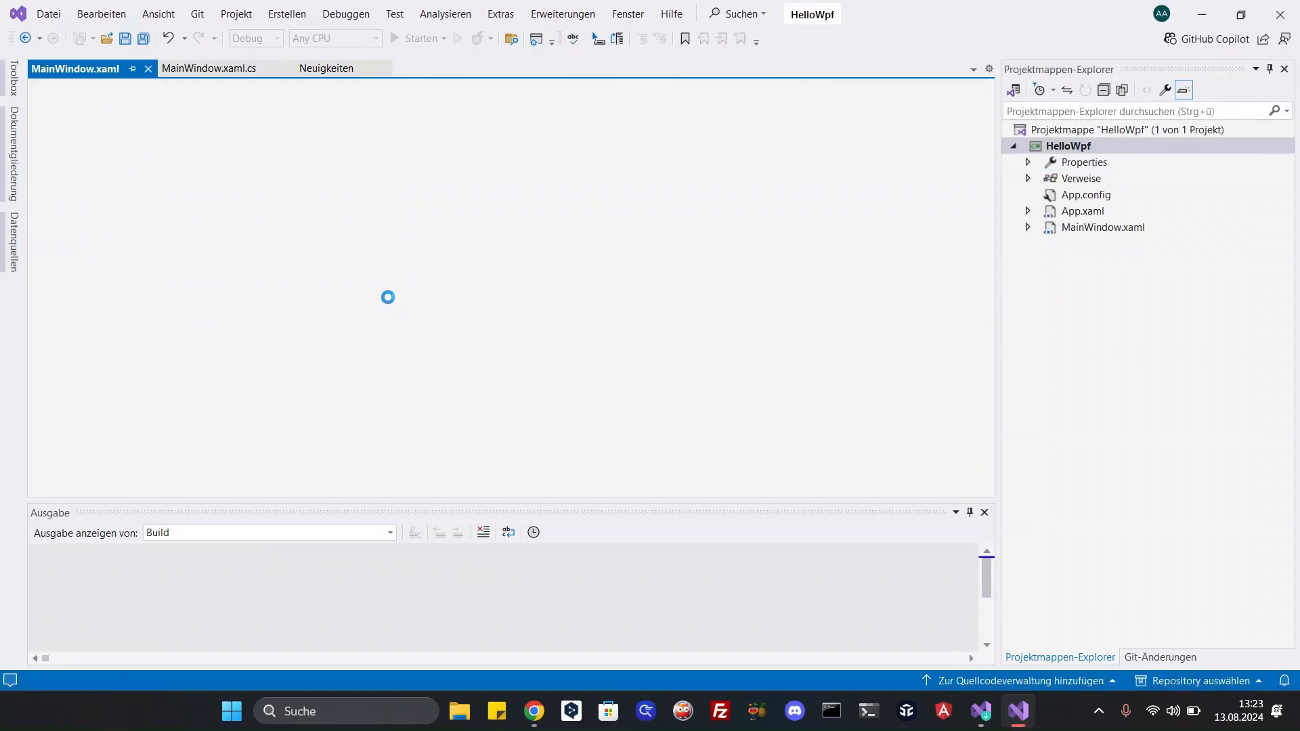
# - Run HelloWpf once, close it, and begin a FontSize attribute on the TextBlock
pyautogui.click(413, 38)
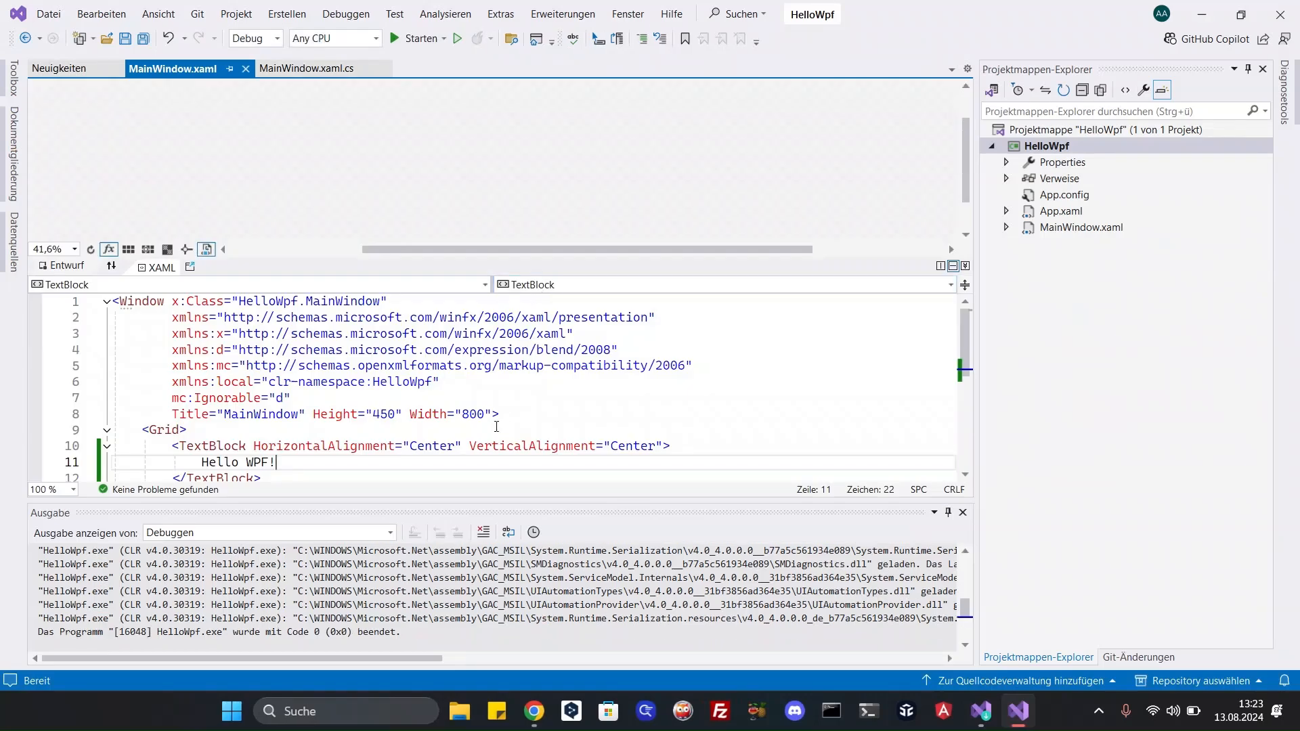
pyautogui.write('FON')
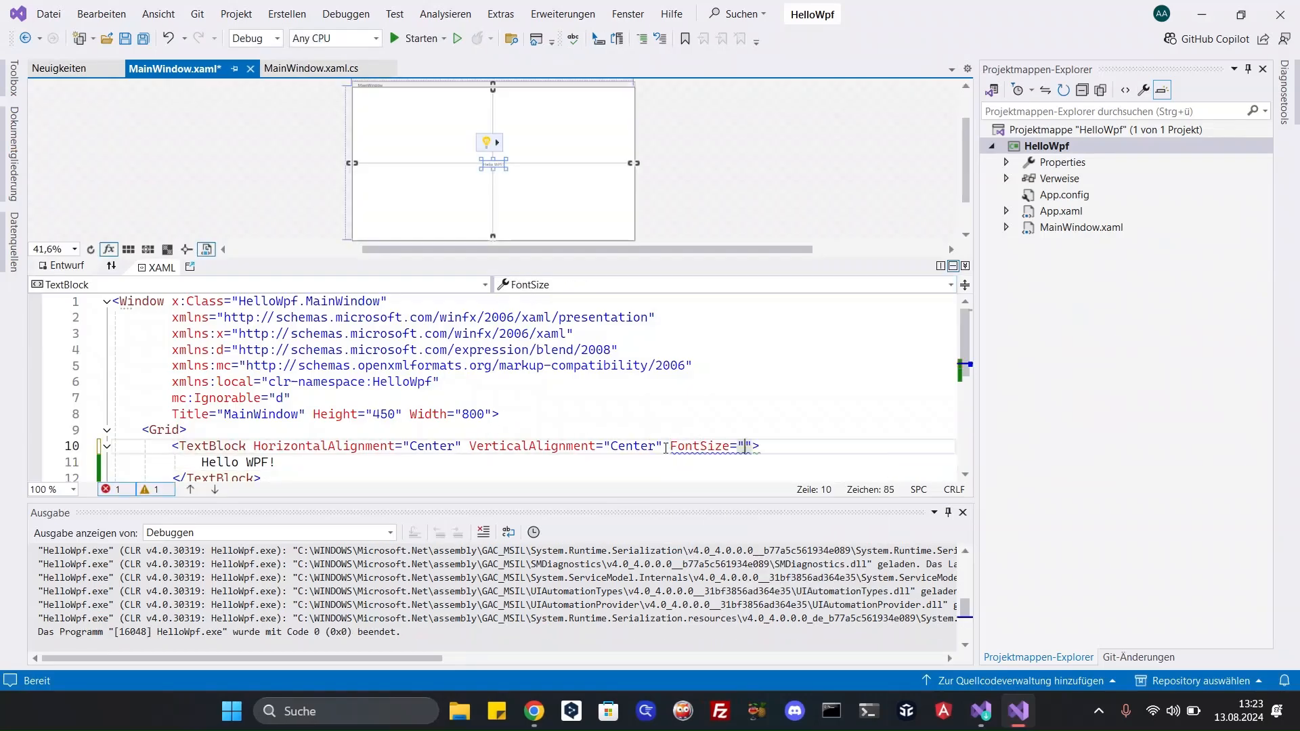
# - Set FontSize="48" and run the app showing large centered 'Hello WPF!'
pyautogui.write('48')
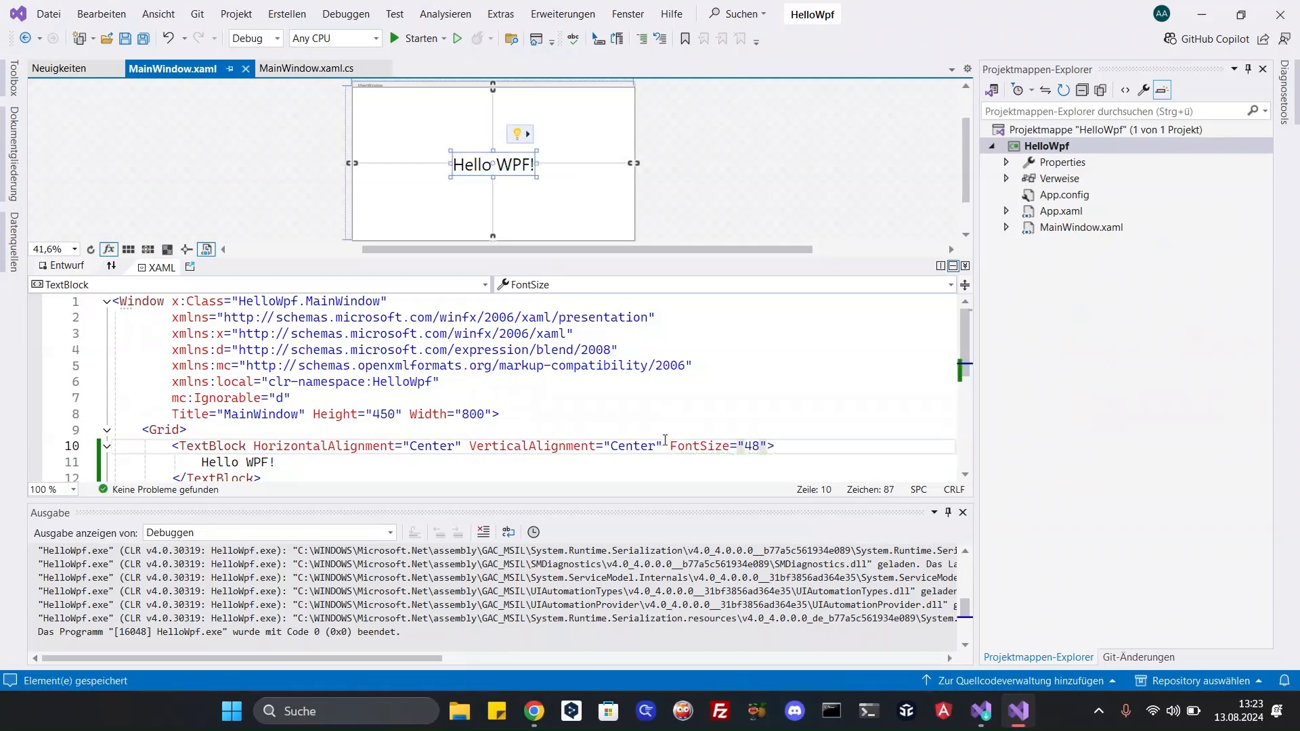
pyautogui.click(421, 39)
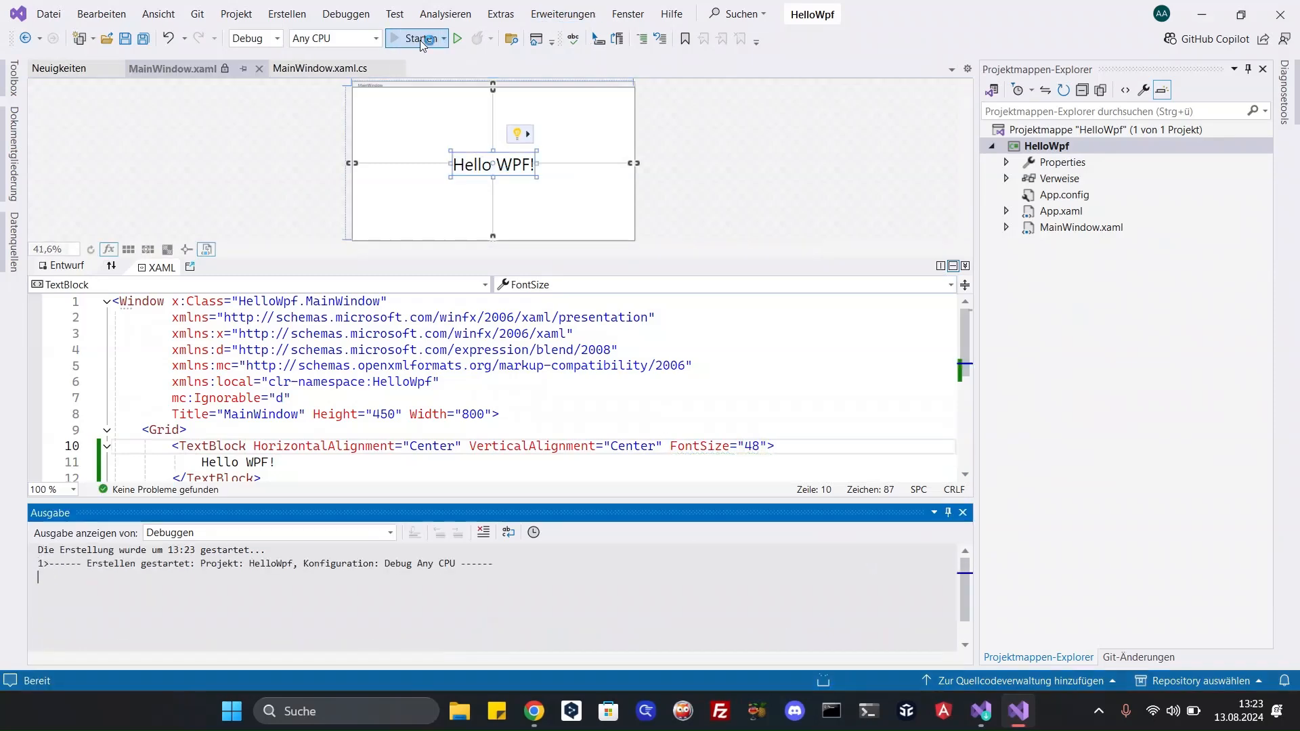
pyautogui.click(414, 38)
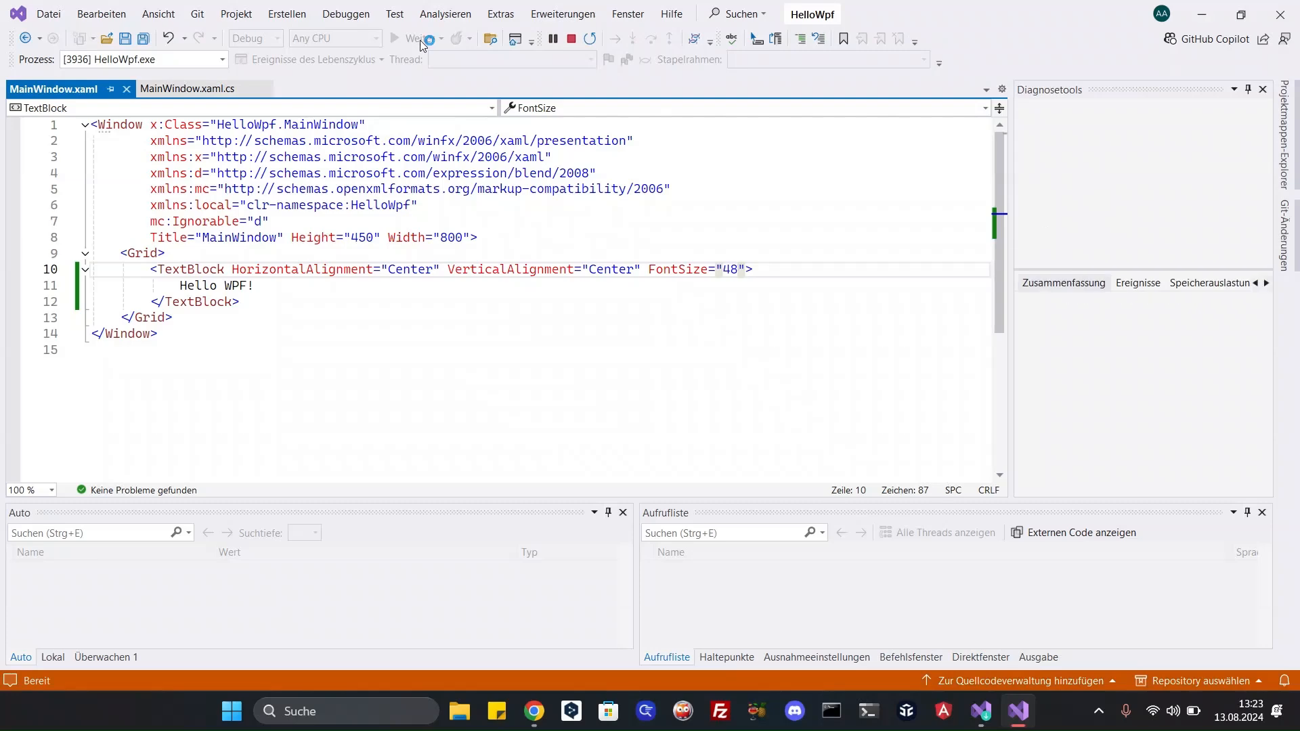
pyautogui.click(396, 38)
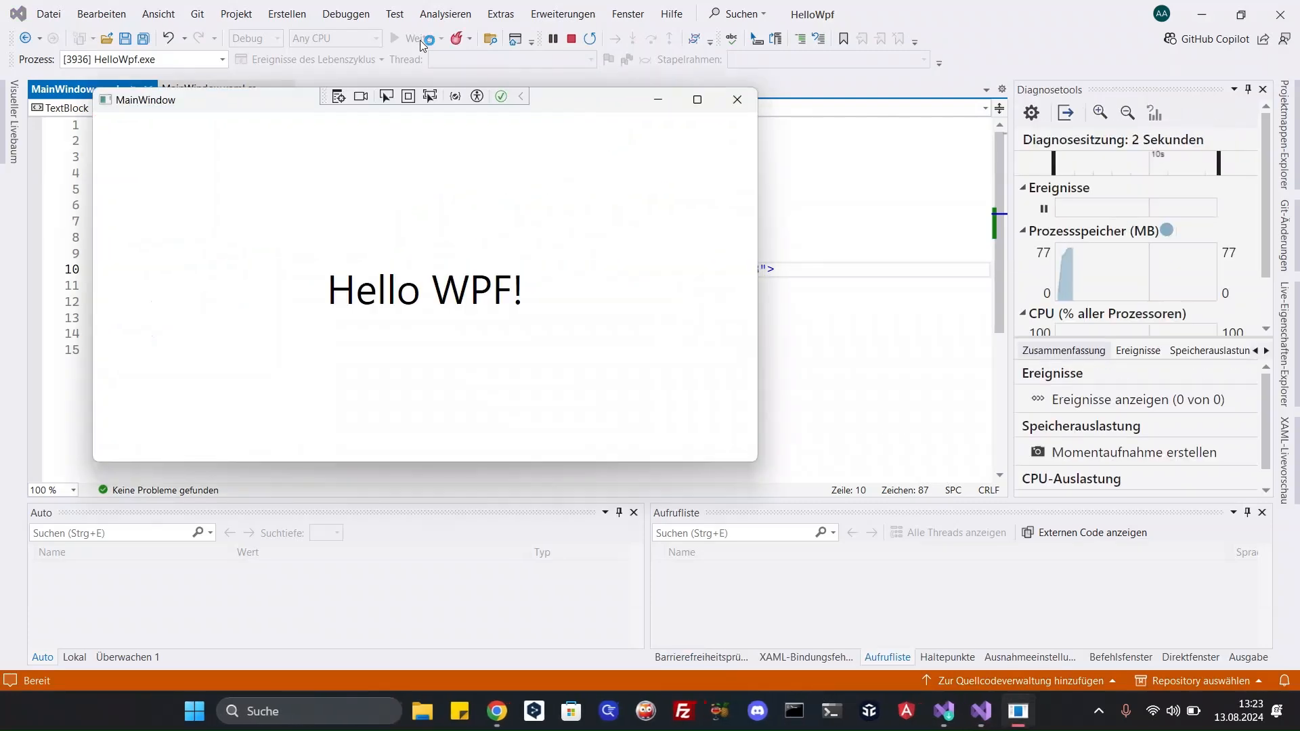